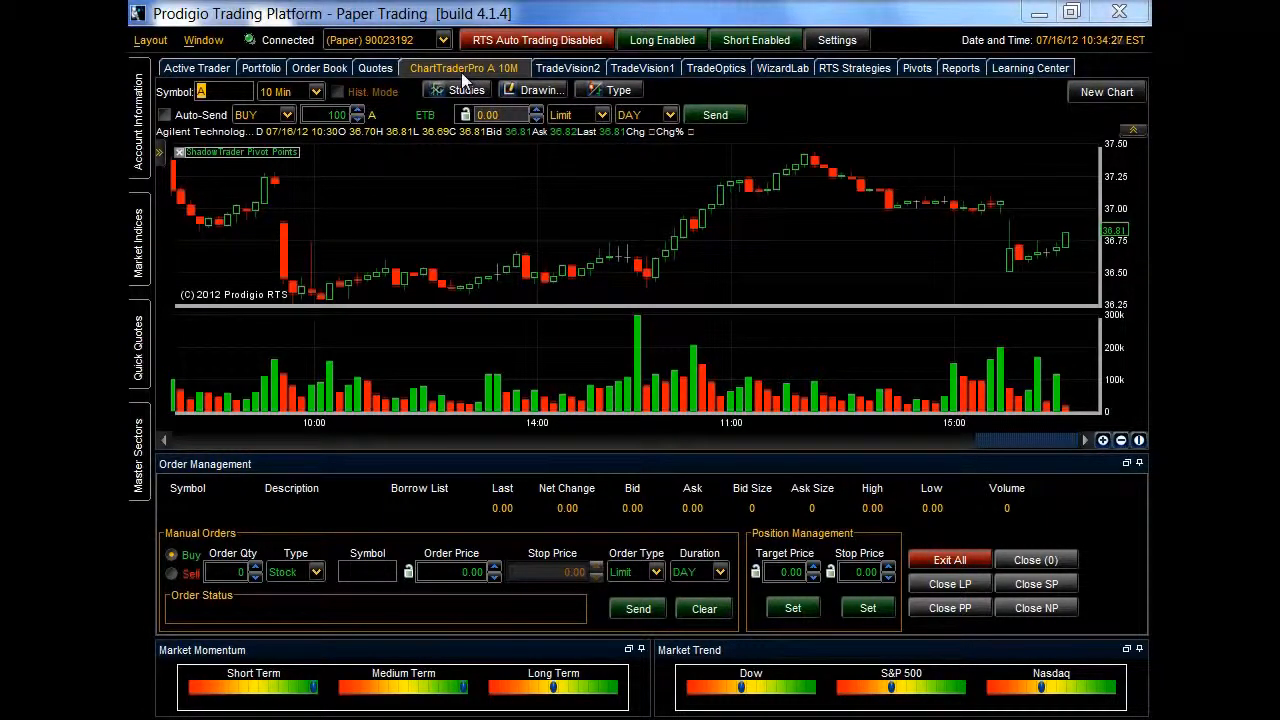
mouse_move(164, 504)
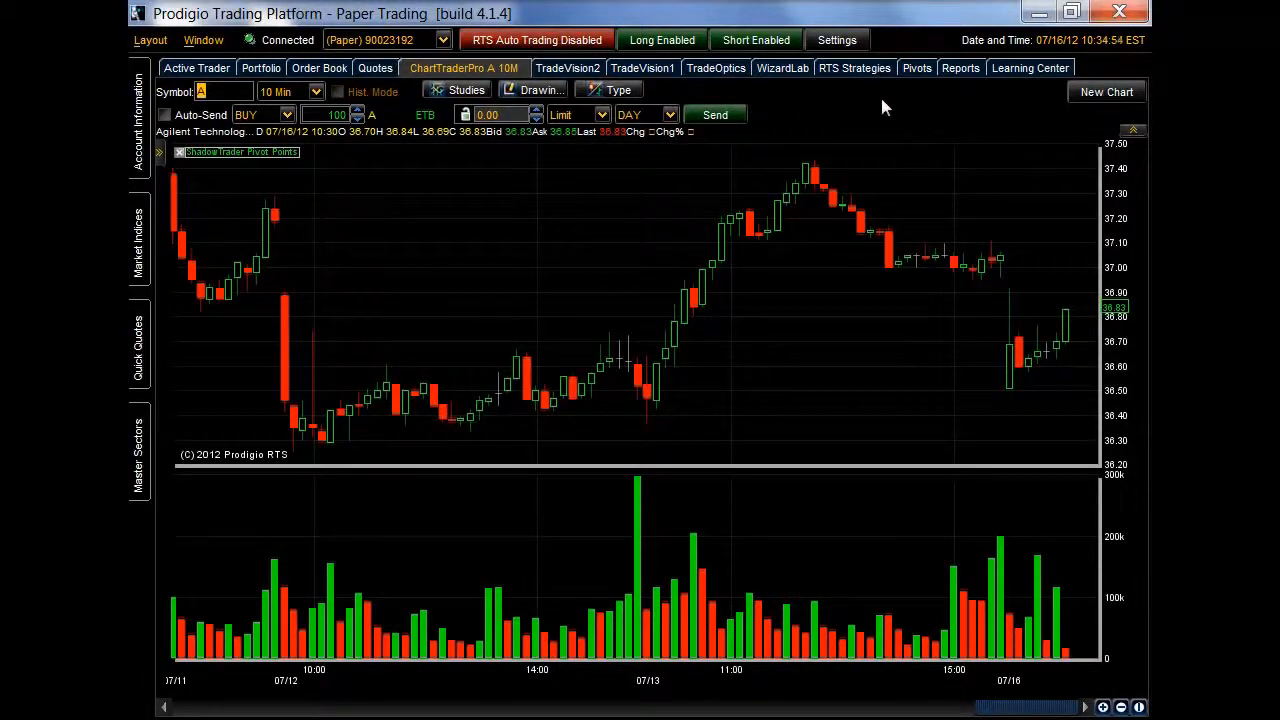
mouse_move(1108, 92)
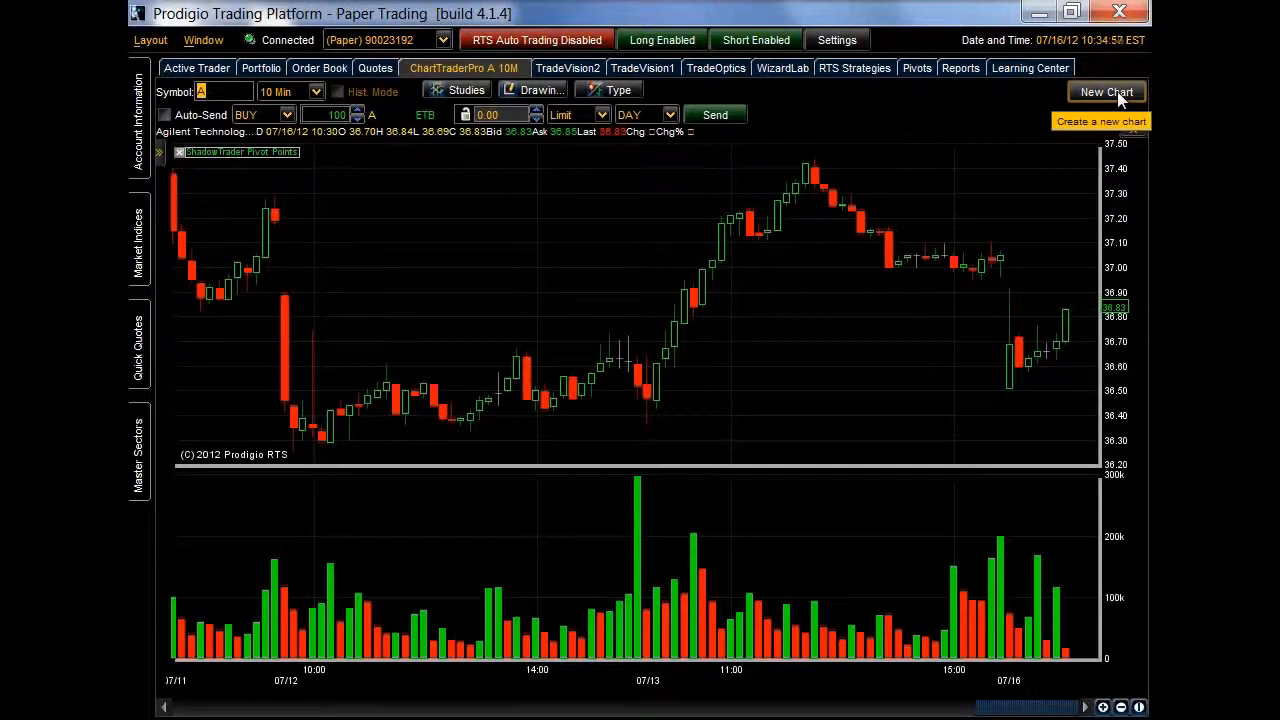
mouse_move(1106, 92)
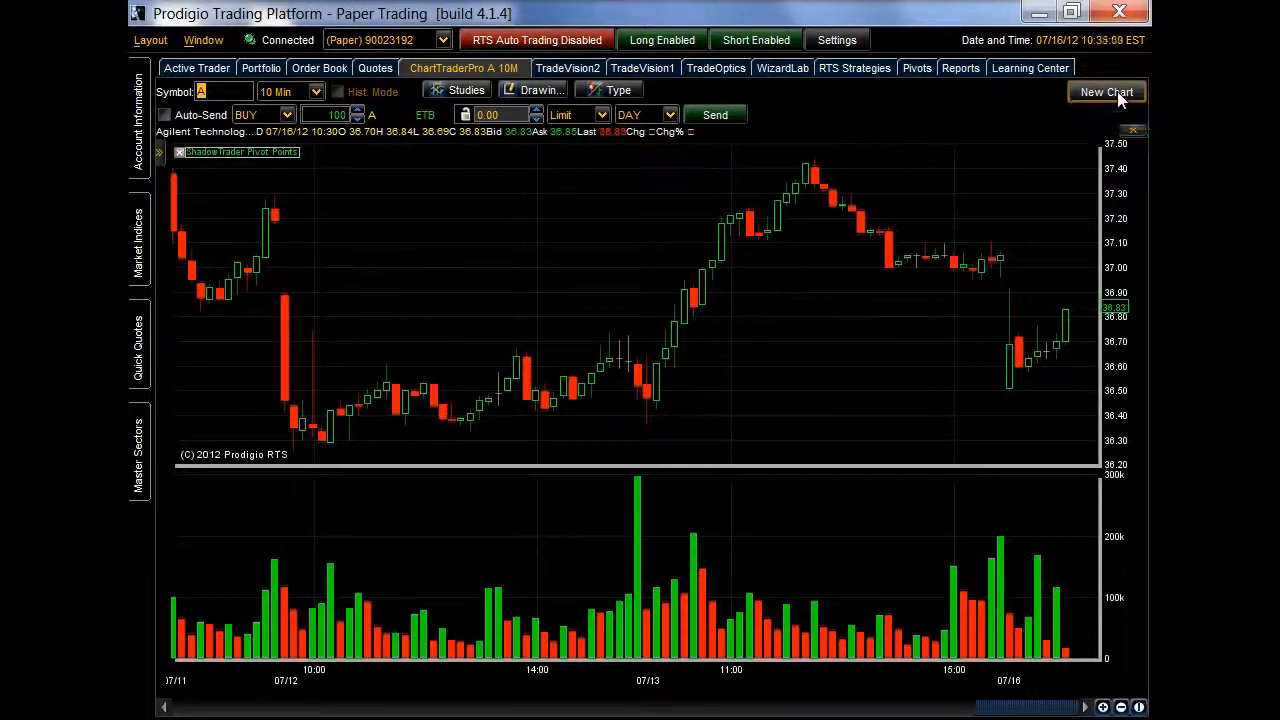
Step: Create two more blank Chart tabs with New Chart
click(1106, 92)
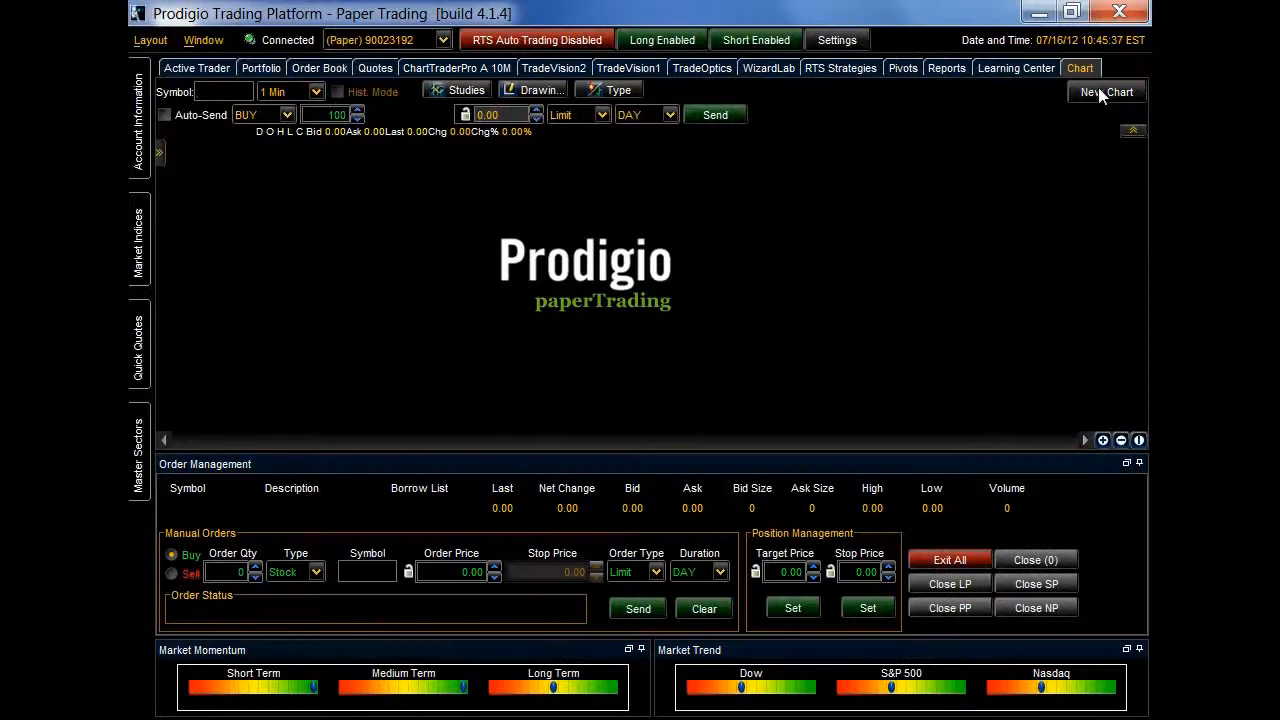
click(1108, 92)
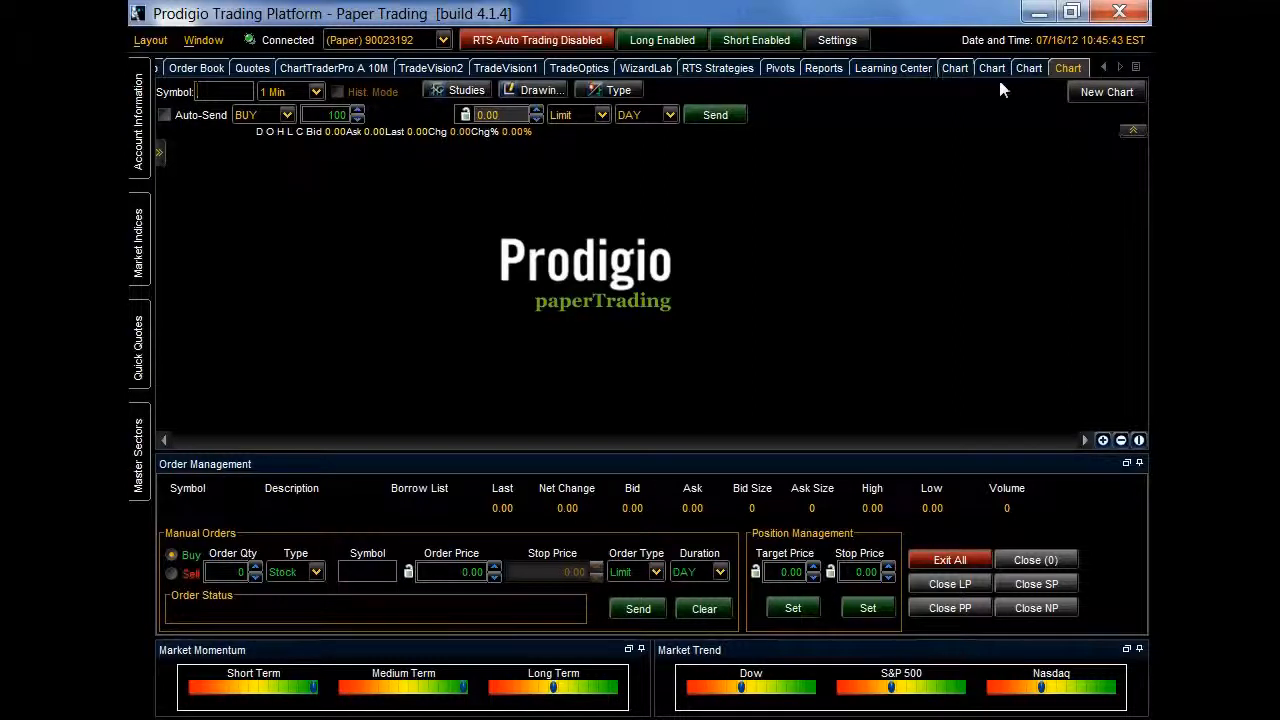
mouse_move(1034, 88)
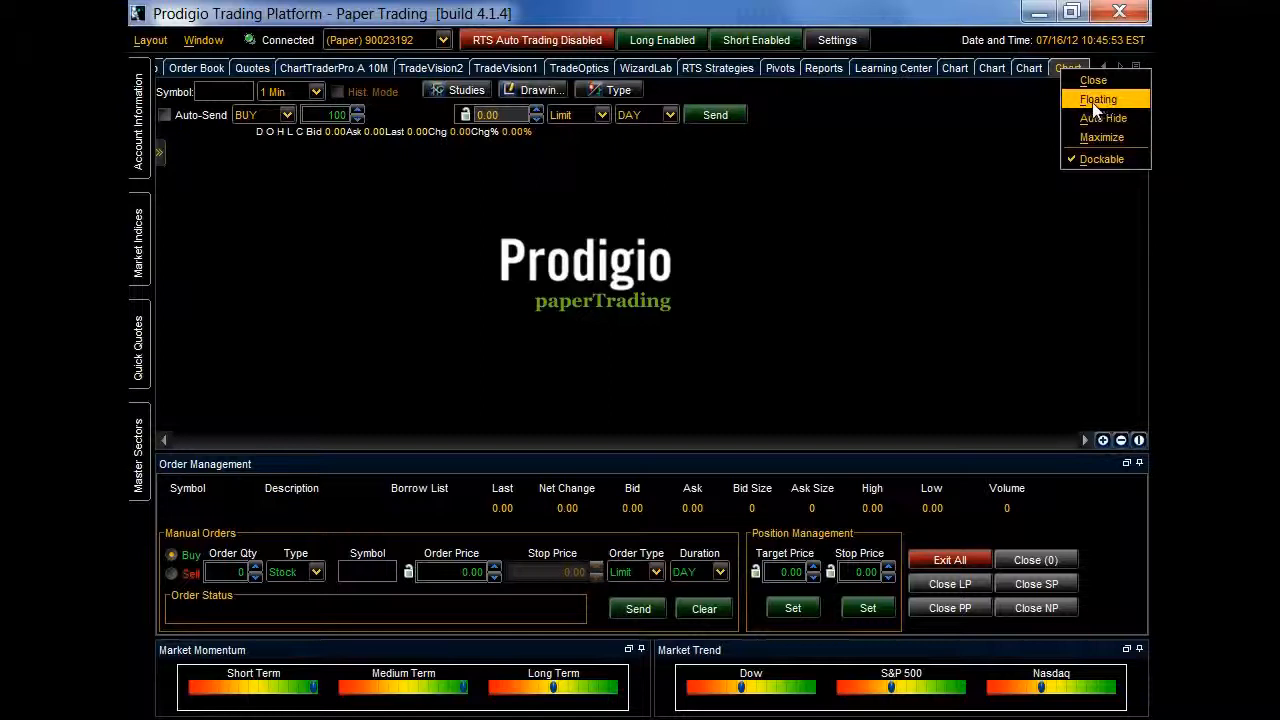
mouse_move(1100, 100)
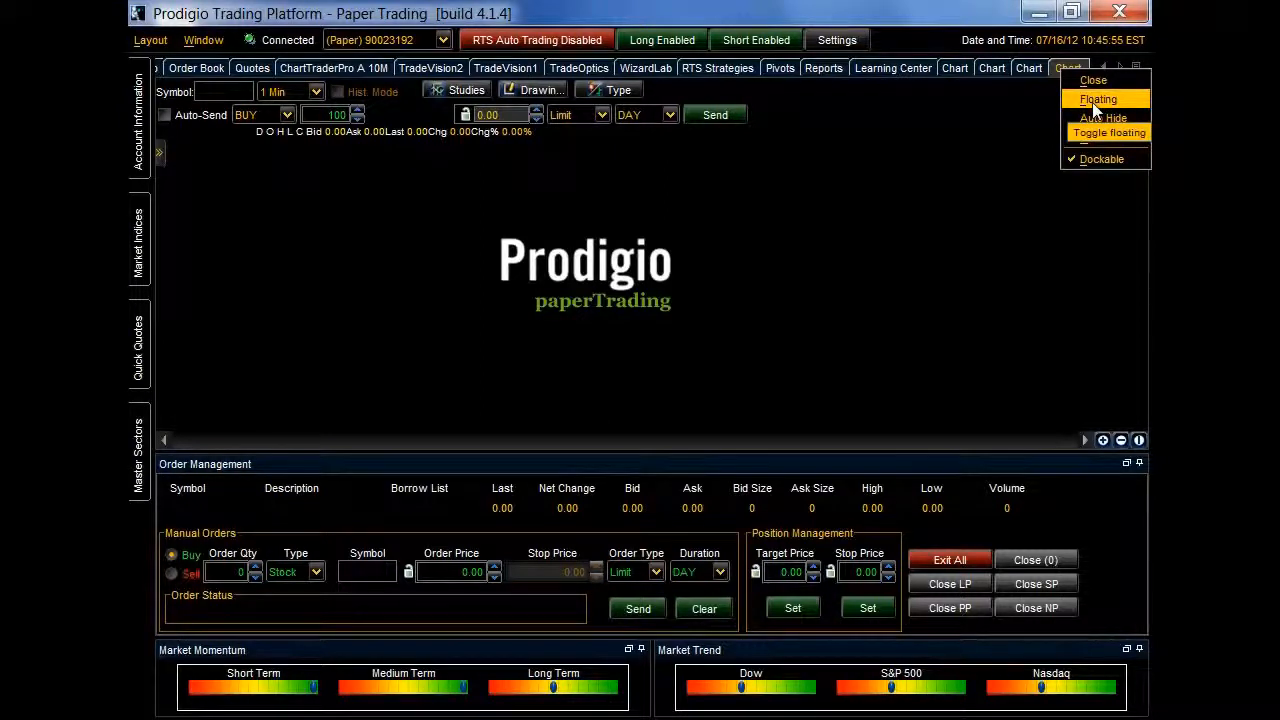
Step: Float a blank chart as its own window, redock it, then float it again
click(1098, 100)
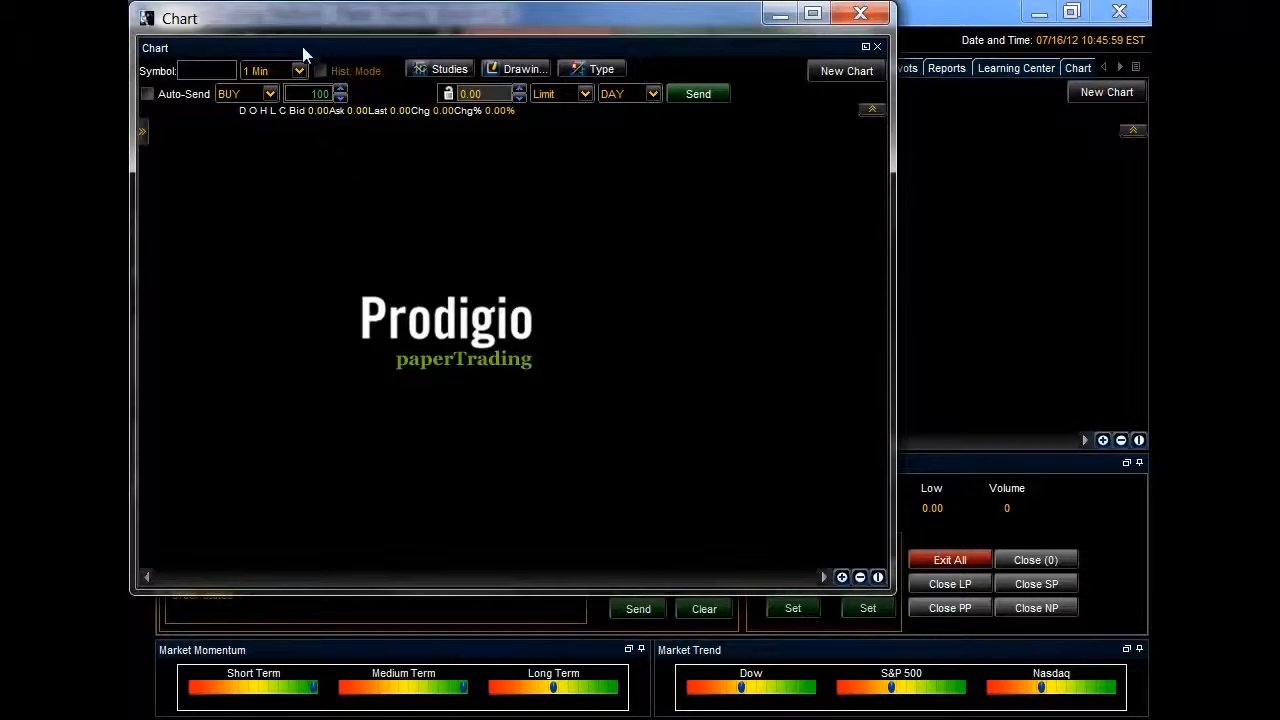
drag(304, 48, 310, 36)
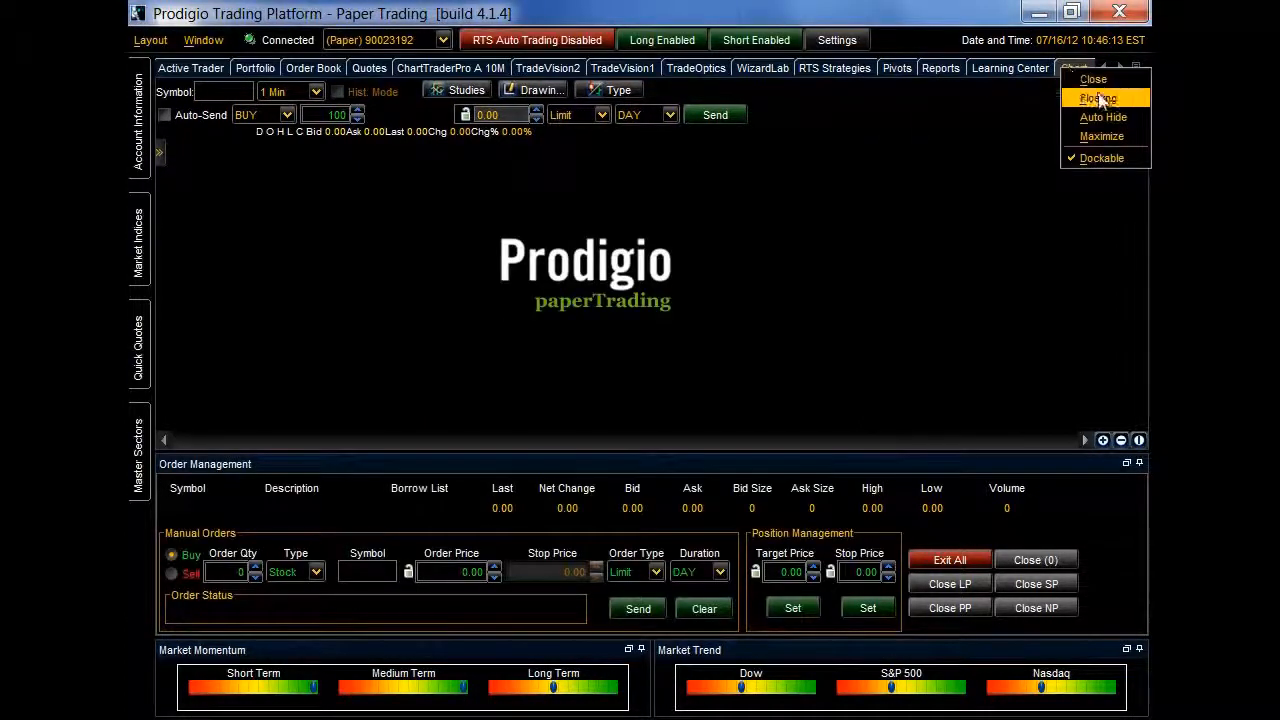
click(1096, 98)
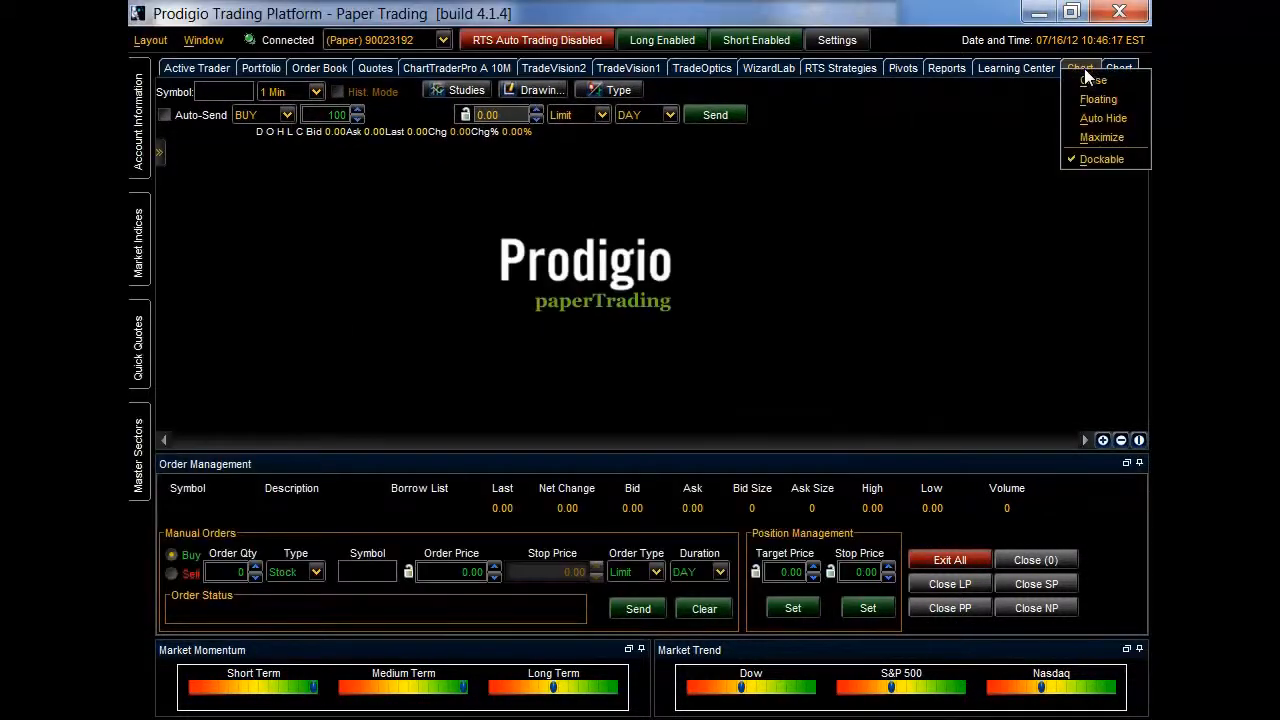
mouse_move(1098, 100)
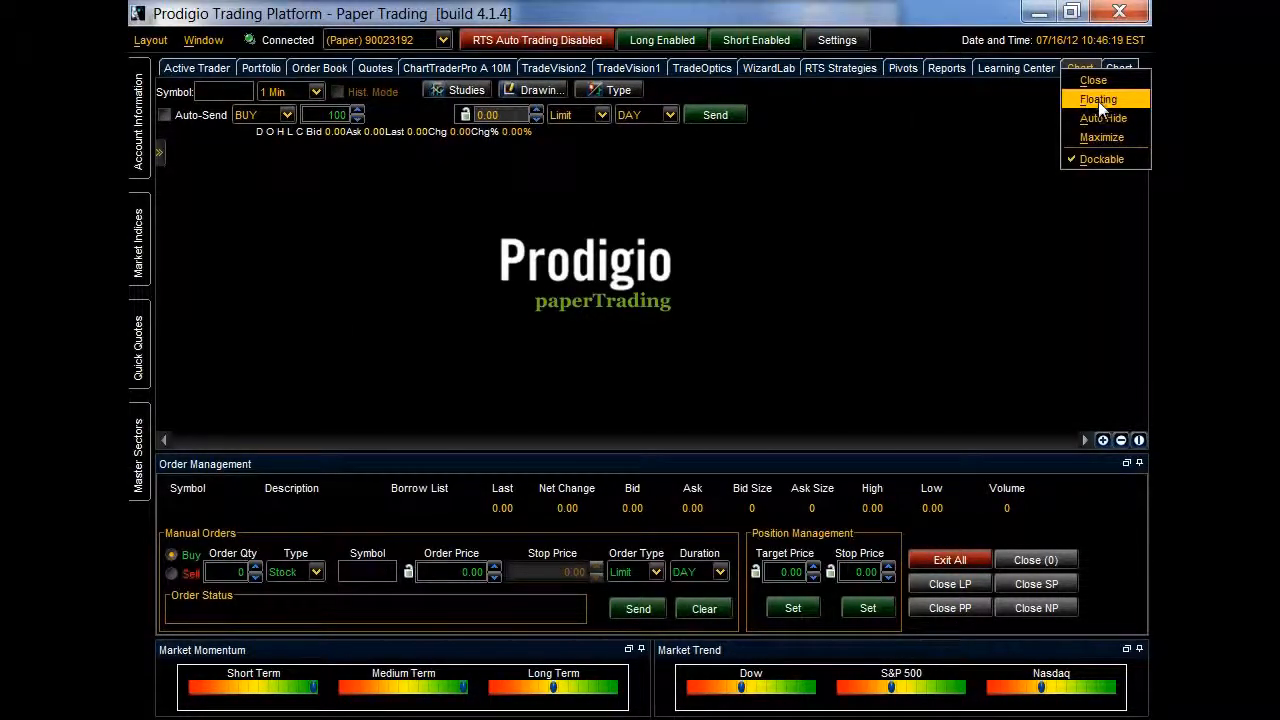
mouse_move(1092, 80)
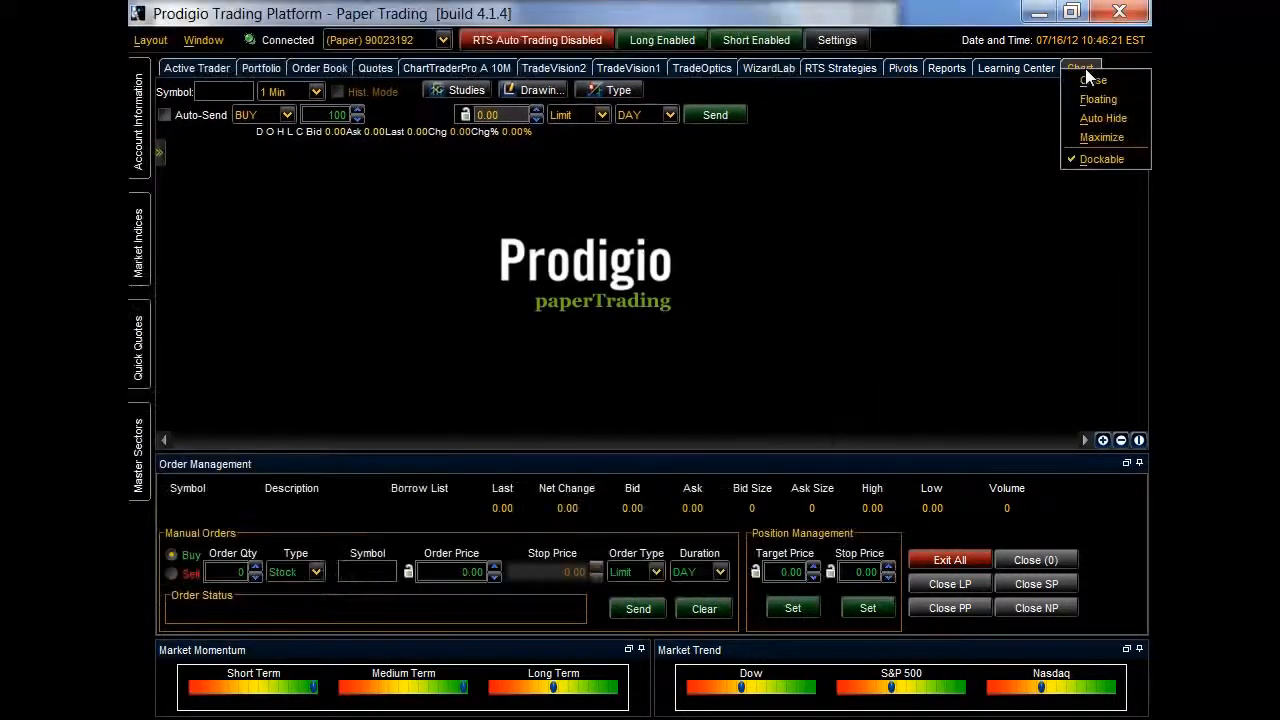
mouse_move(1100, 100)
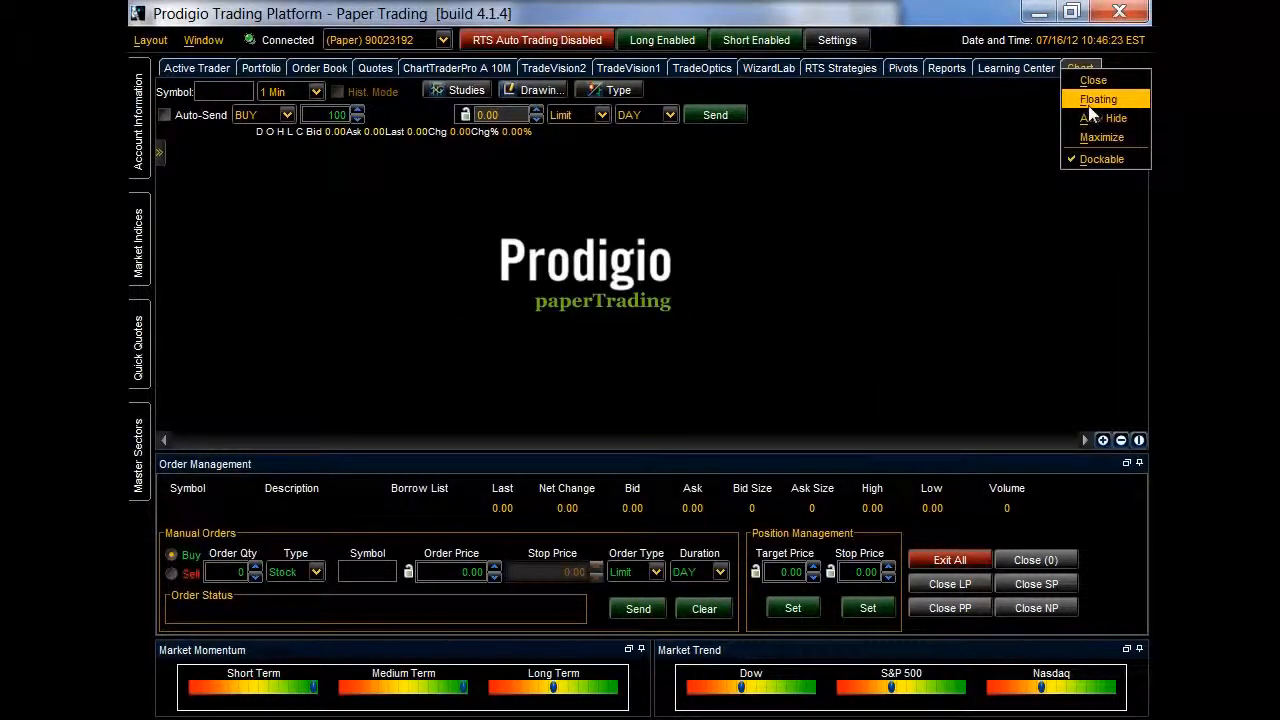
click(1098, 100)
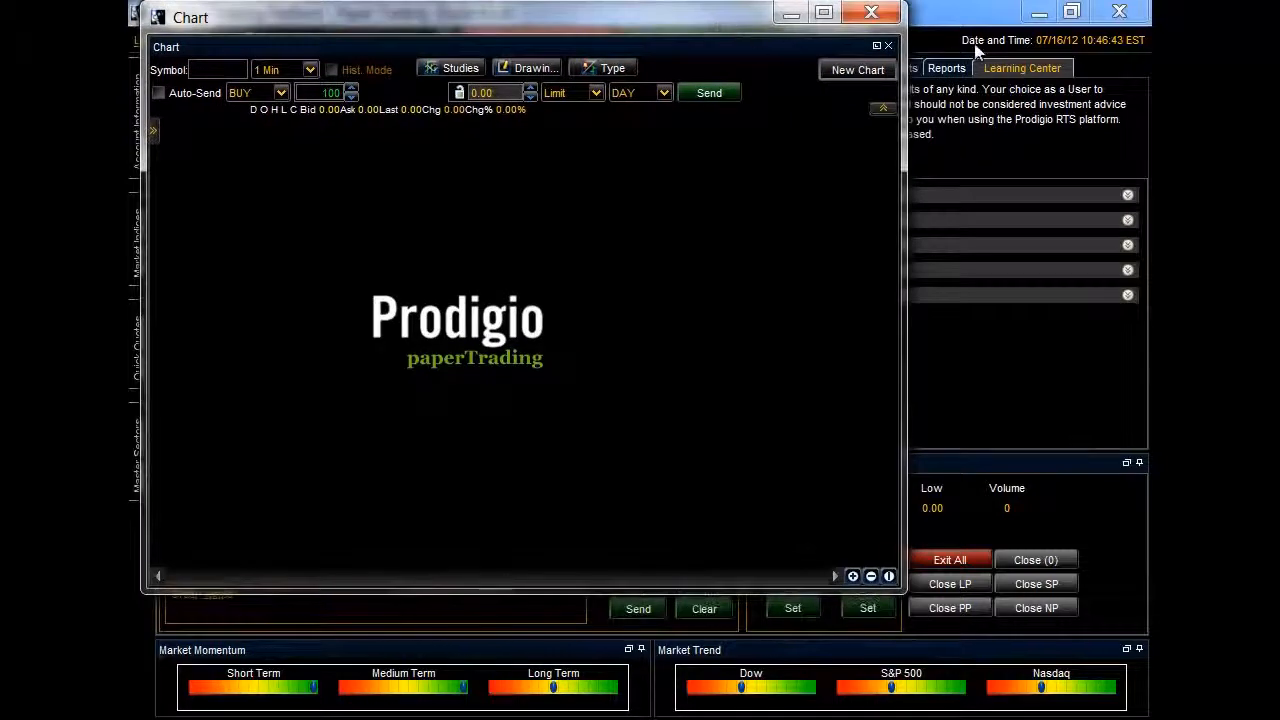
mouse_move(830, 688)
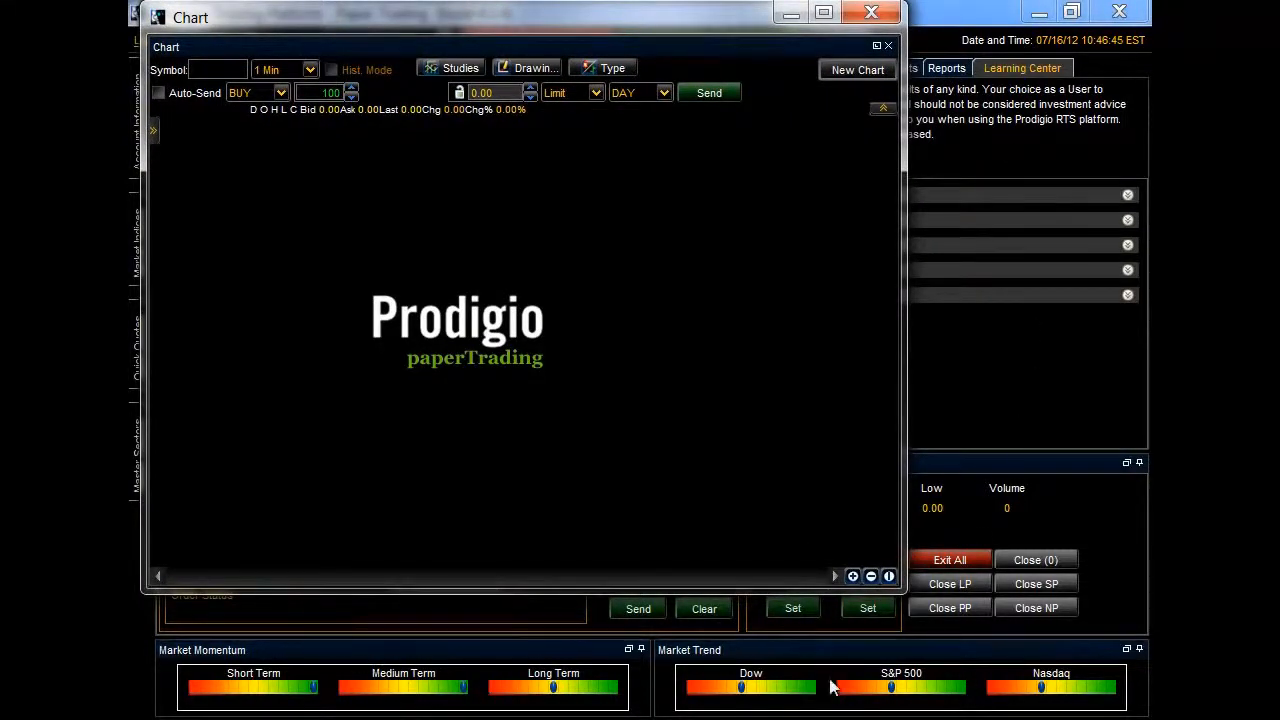
mouse_move(1012, 158)
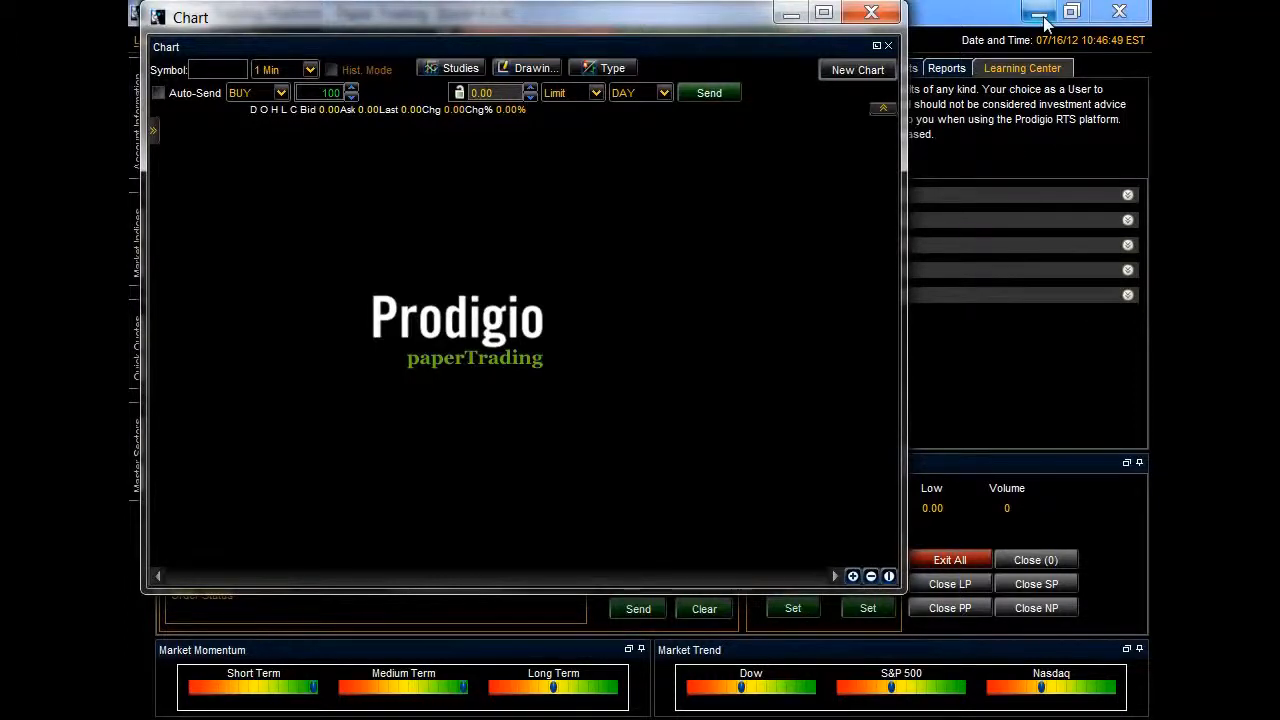
Step: Minimize the main platform window, leaving the floating Chart (2) window on the desktop
click(1040, 12)
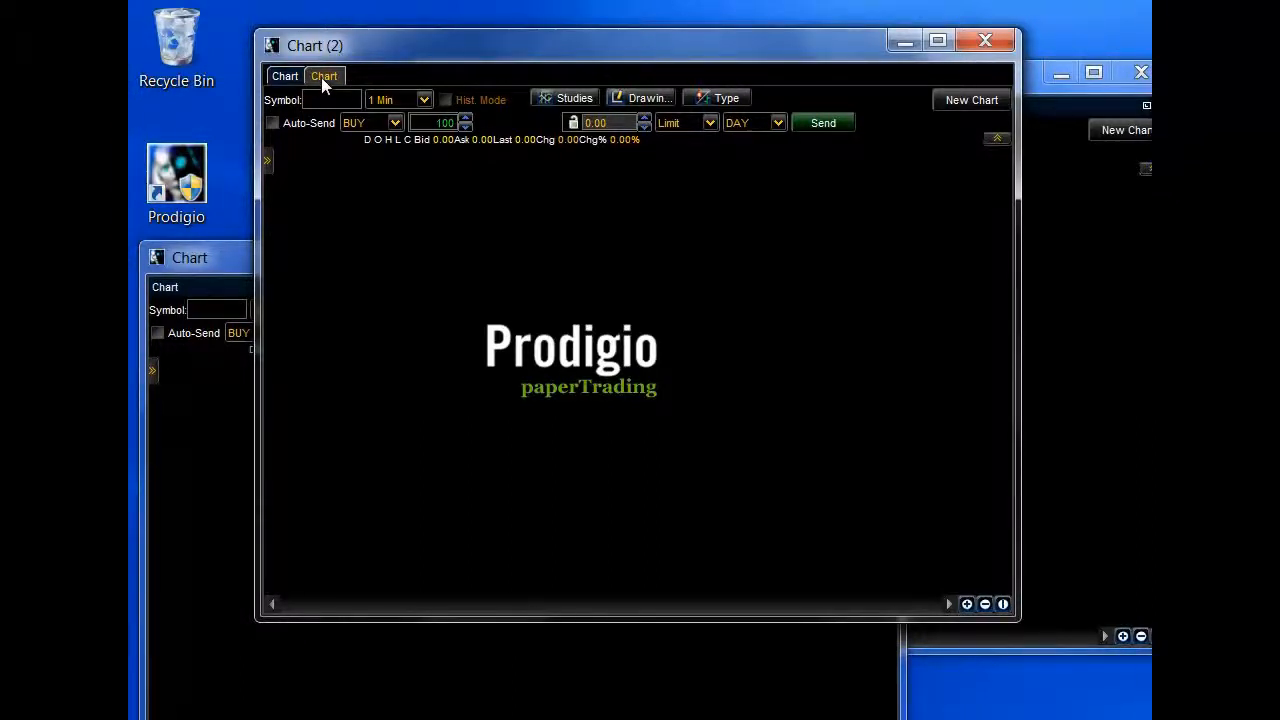
mouse_move(478, 288)
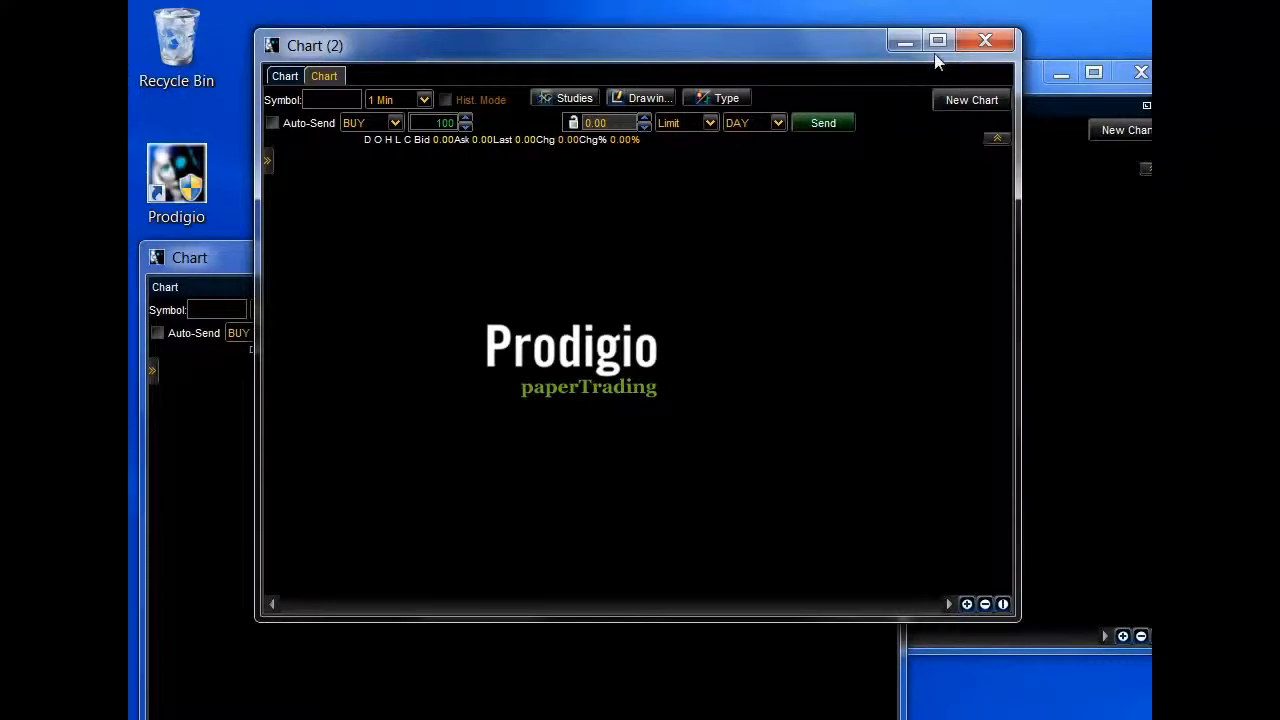
Step: Maximize the Chart (2) window and dock its second chart beside the first
click(936, 40)
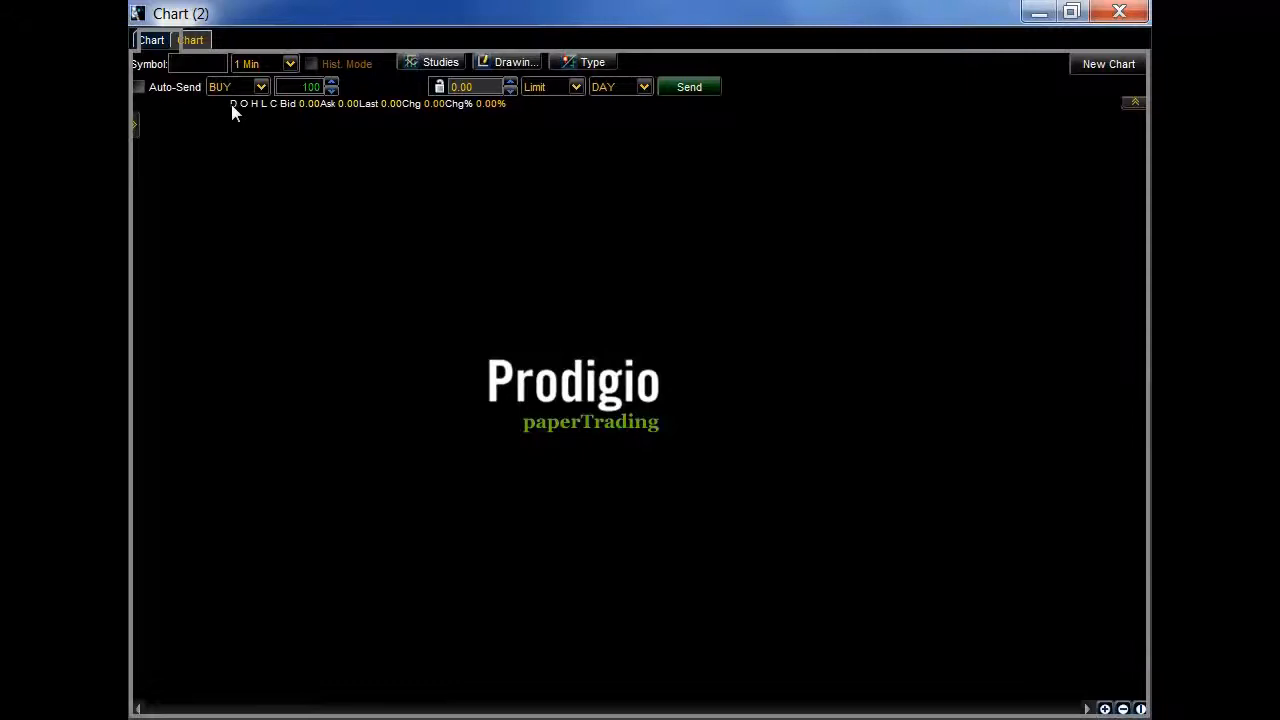
mouse_move(838, 204)
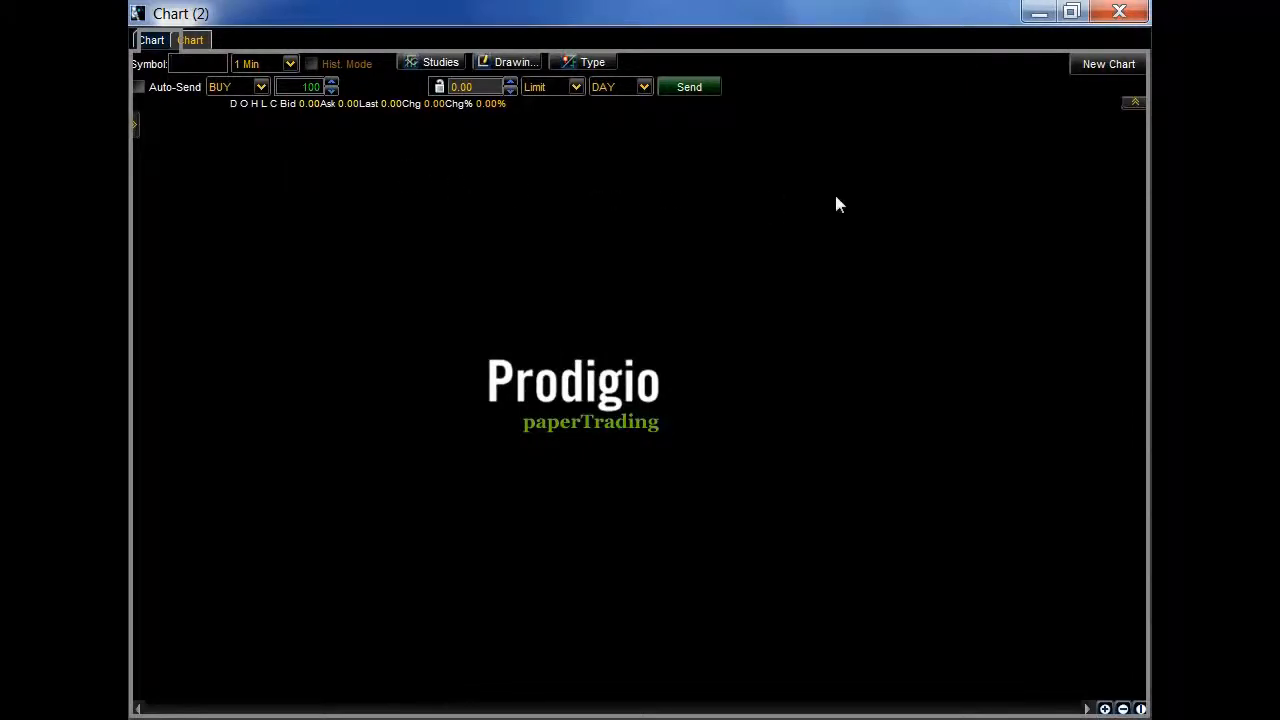
mouse_move(448, 174)
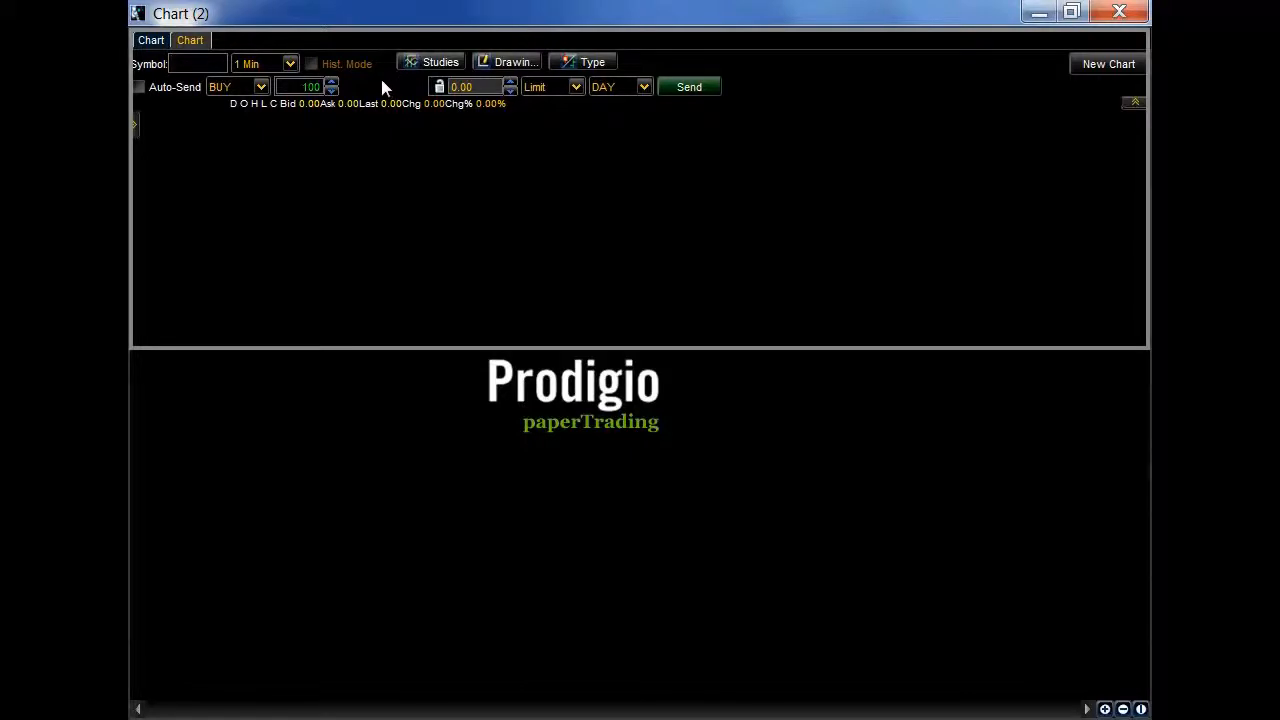
mouse_move(378, 94)
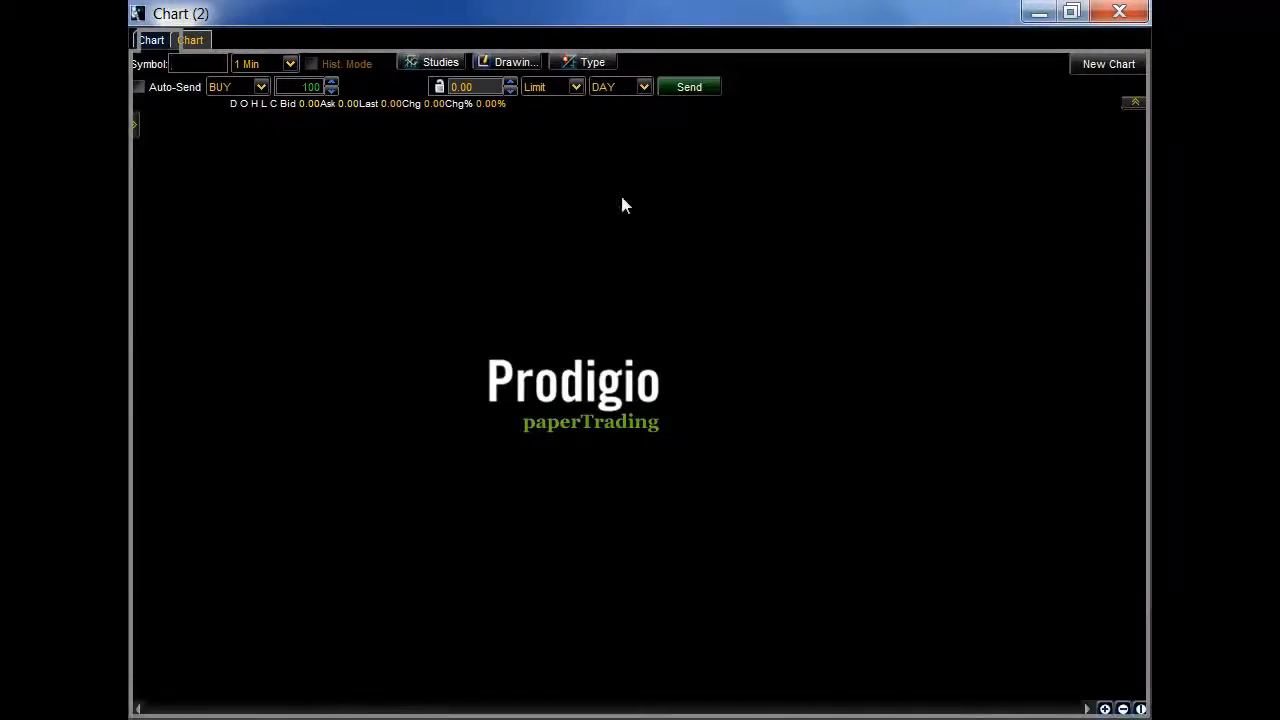
click(1108, 64)
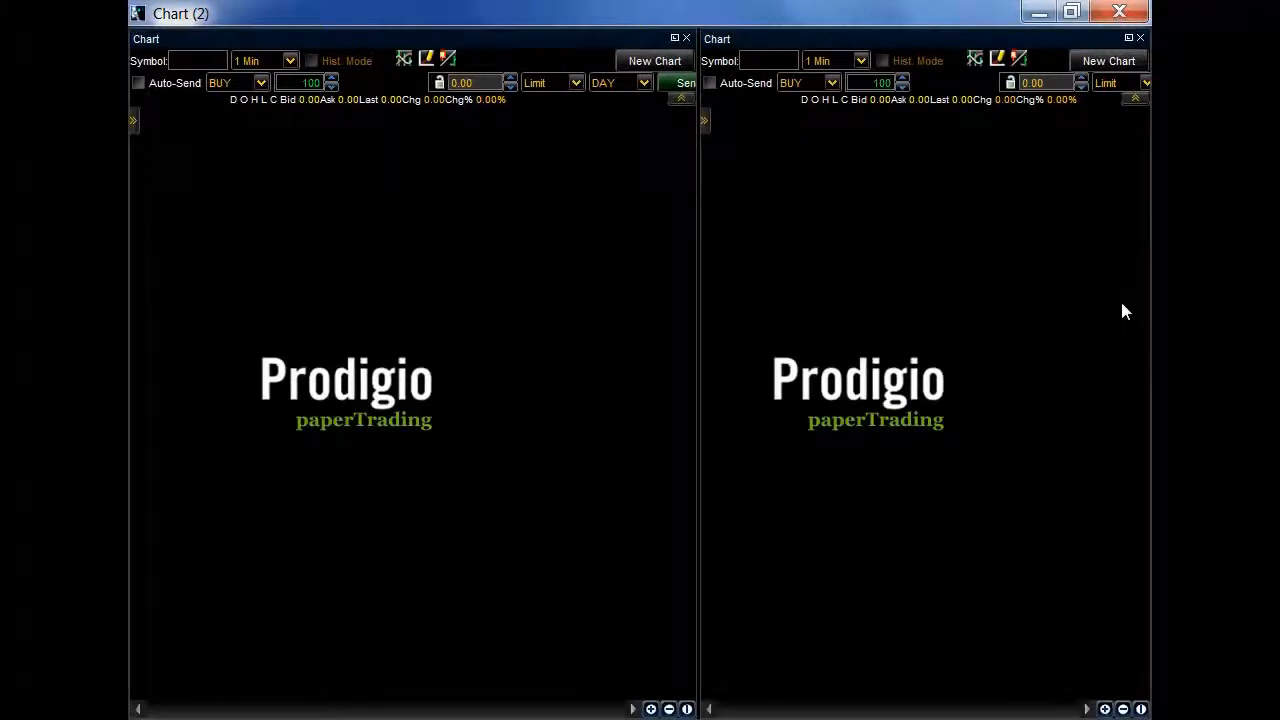
mouse_move(648, 300)
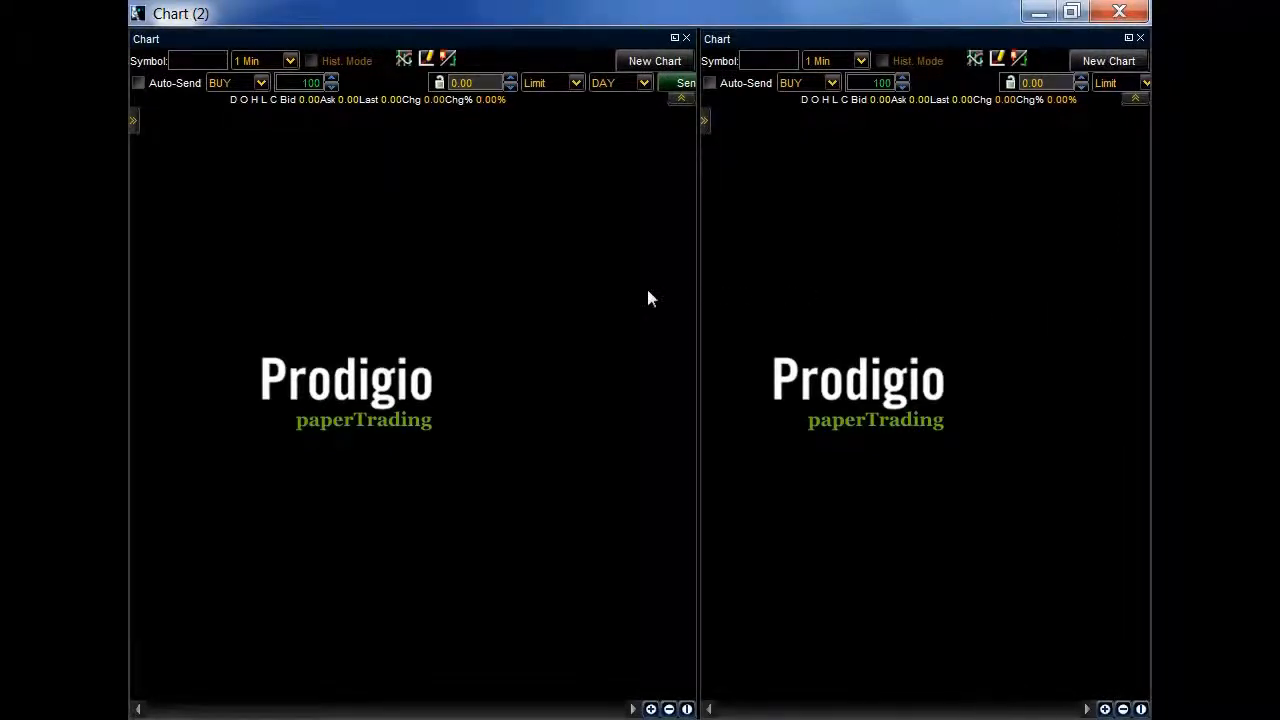
mouse_move(828, 424)
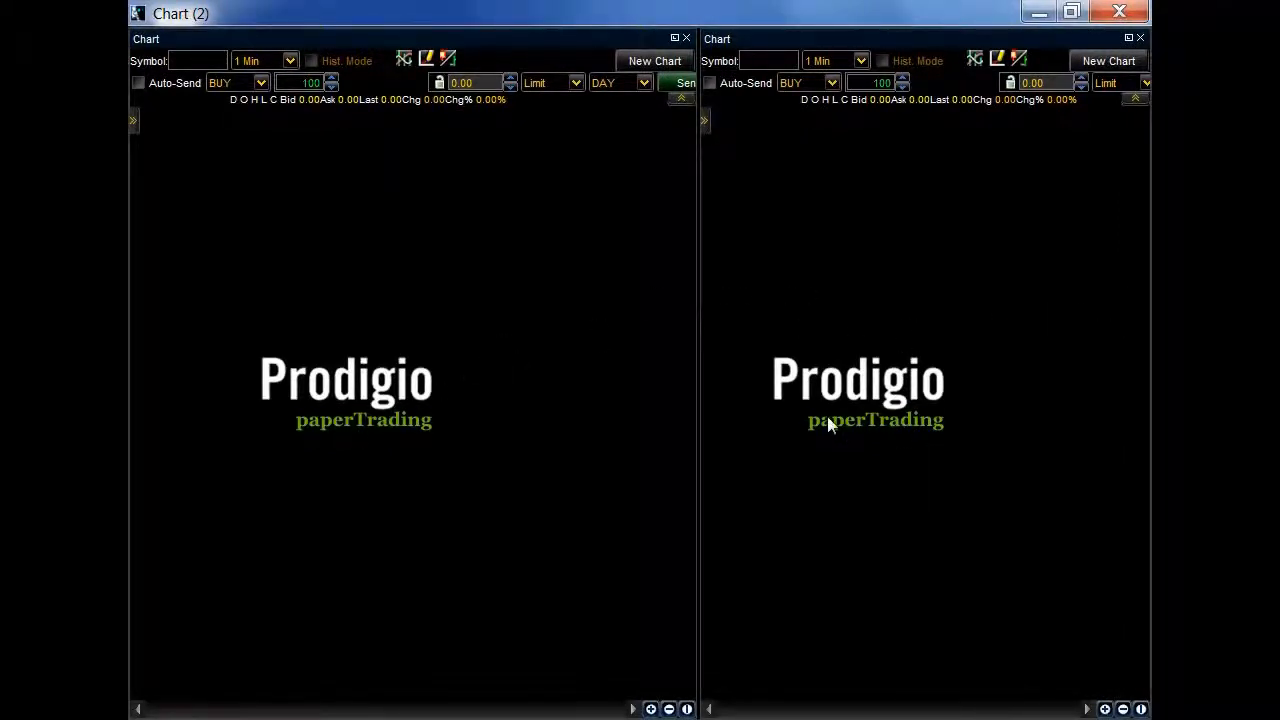
mouse_move(700, 426)
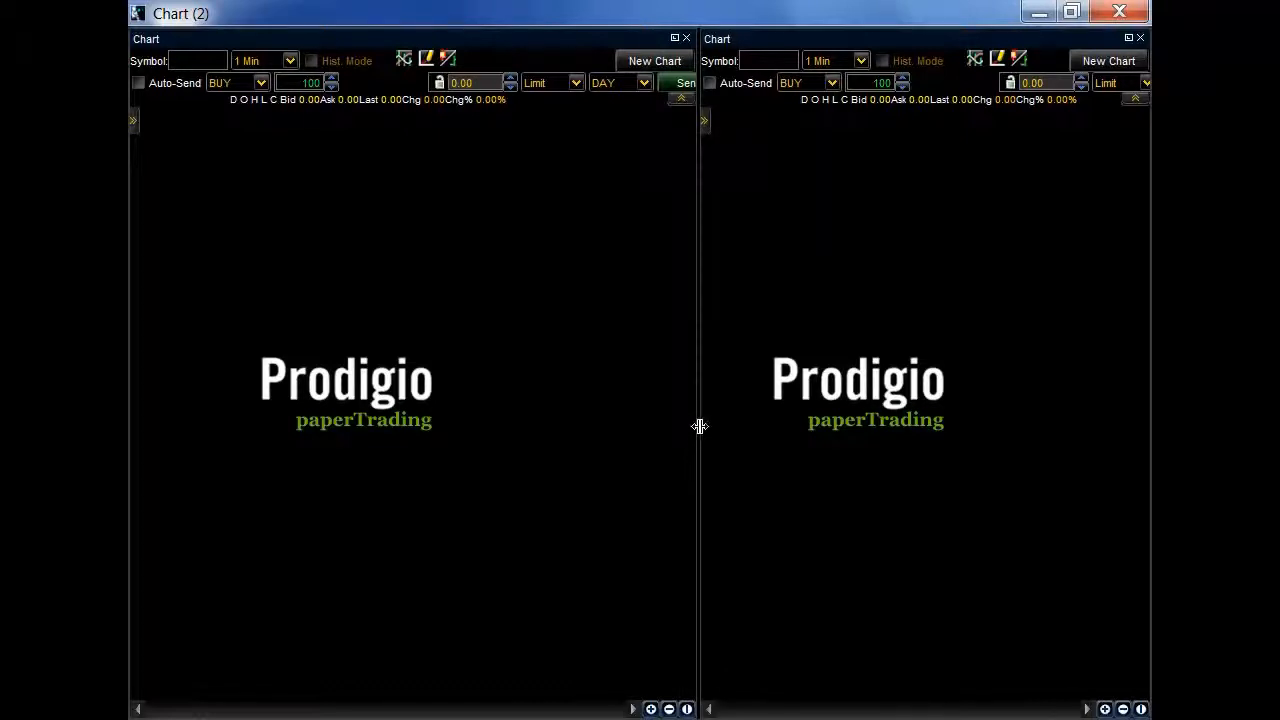
mouse_move(704, 374)
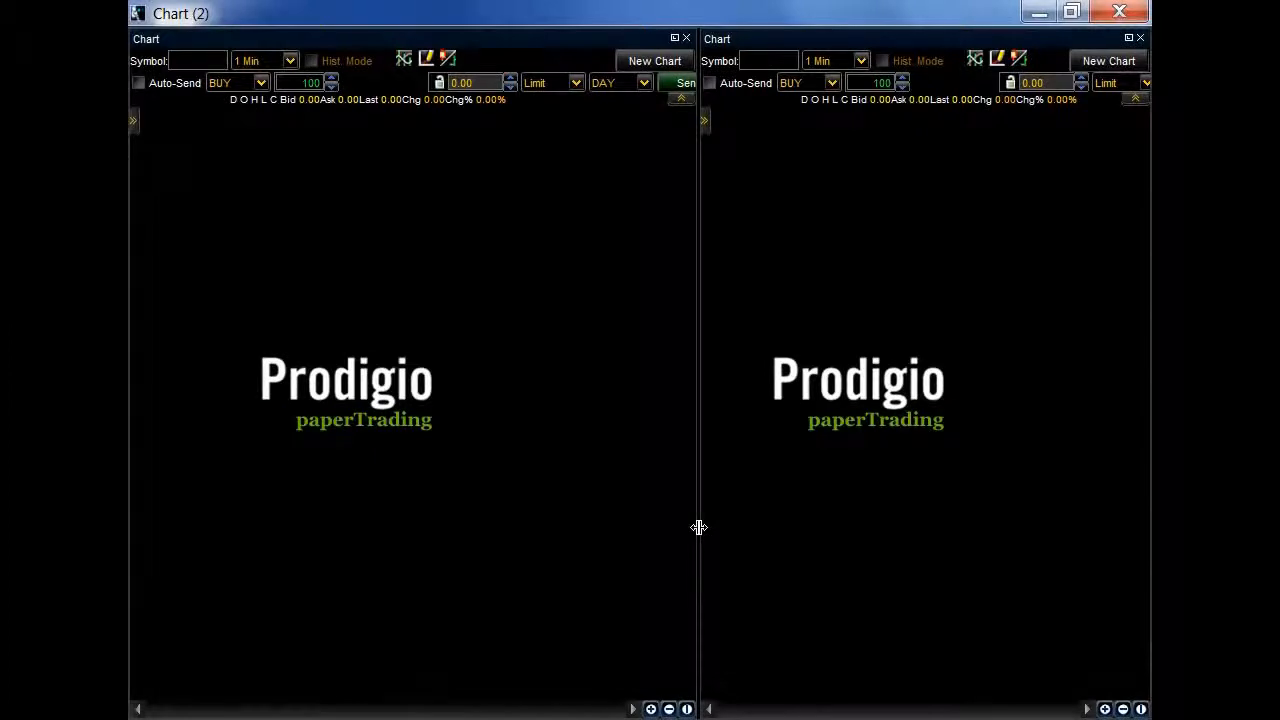
Step: Narrow the left panel, restore the window down and dock another chart into it
drag(700, 528, 636, 544)
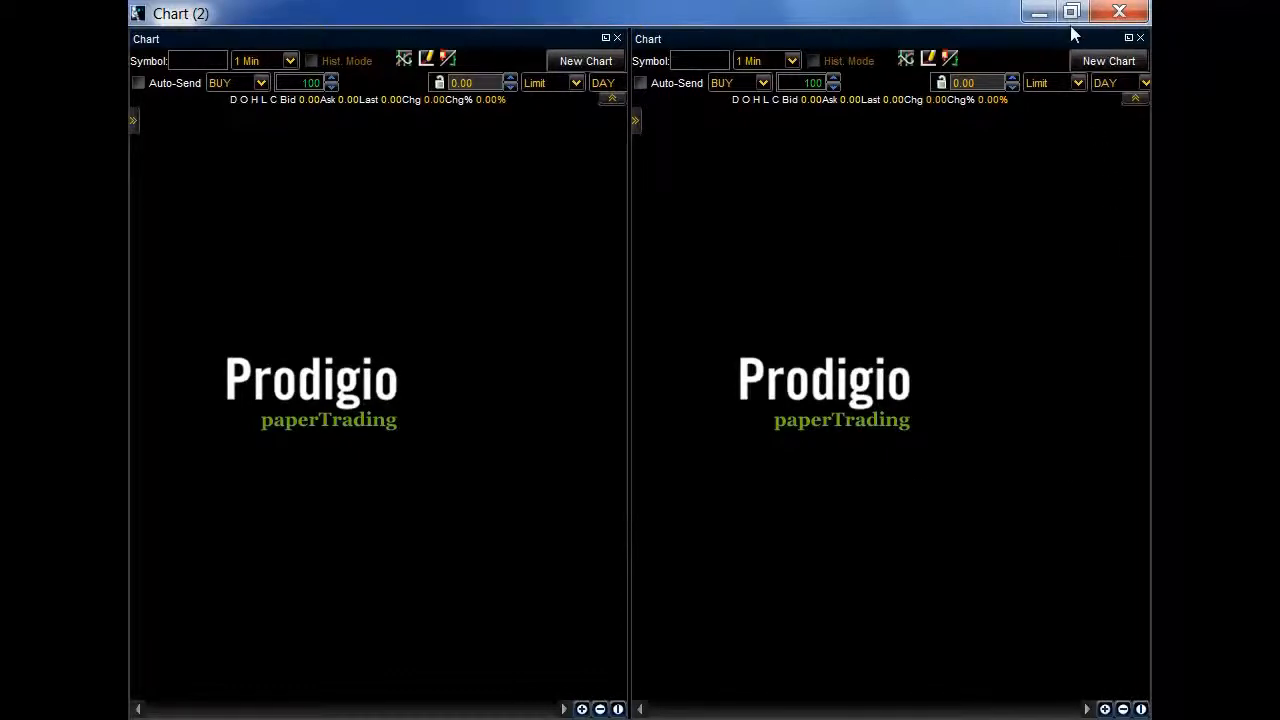
mouse_move(1072, 12)
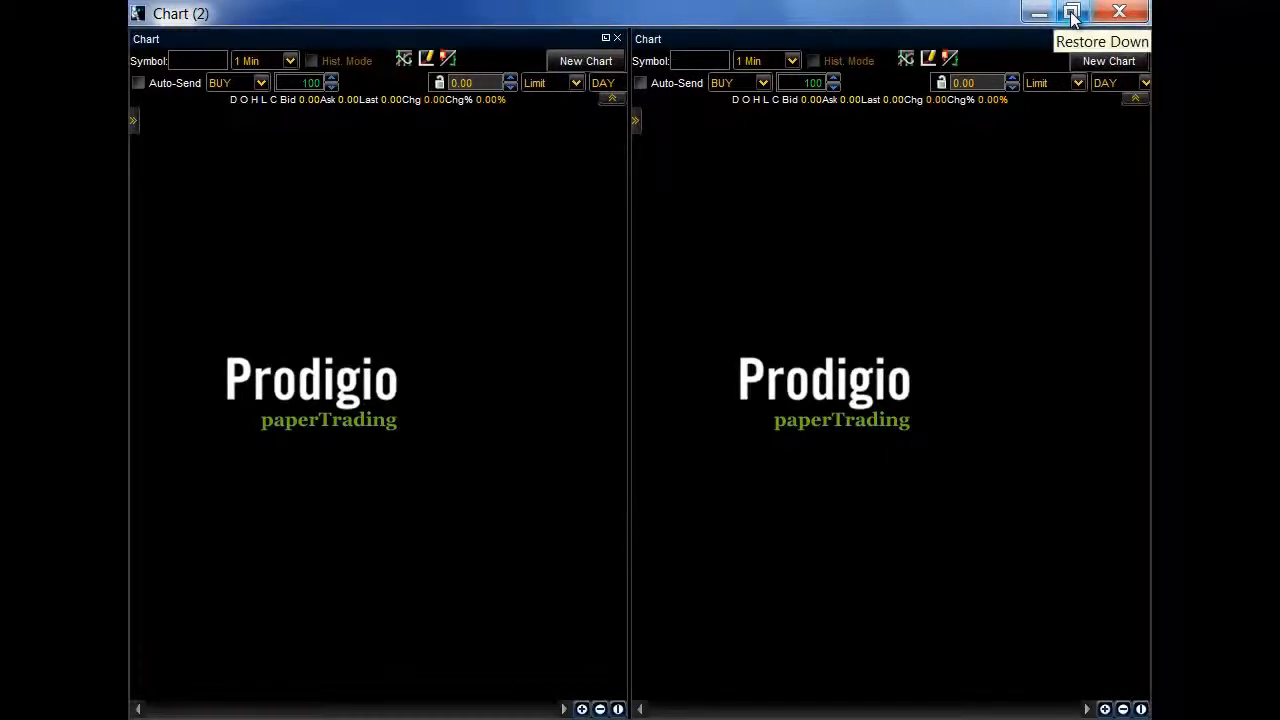
click(1072, 12)
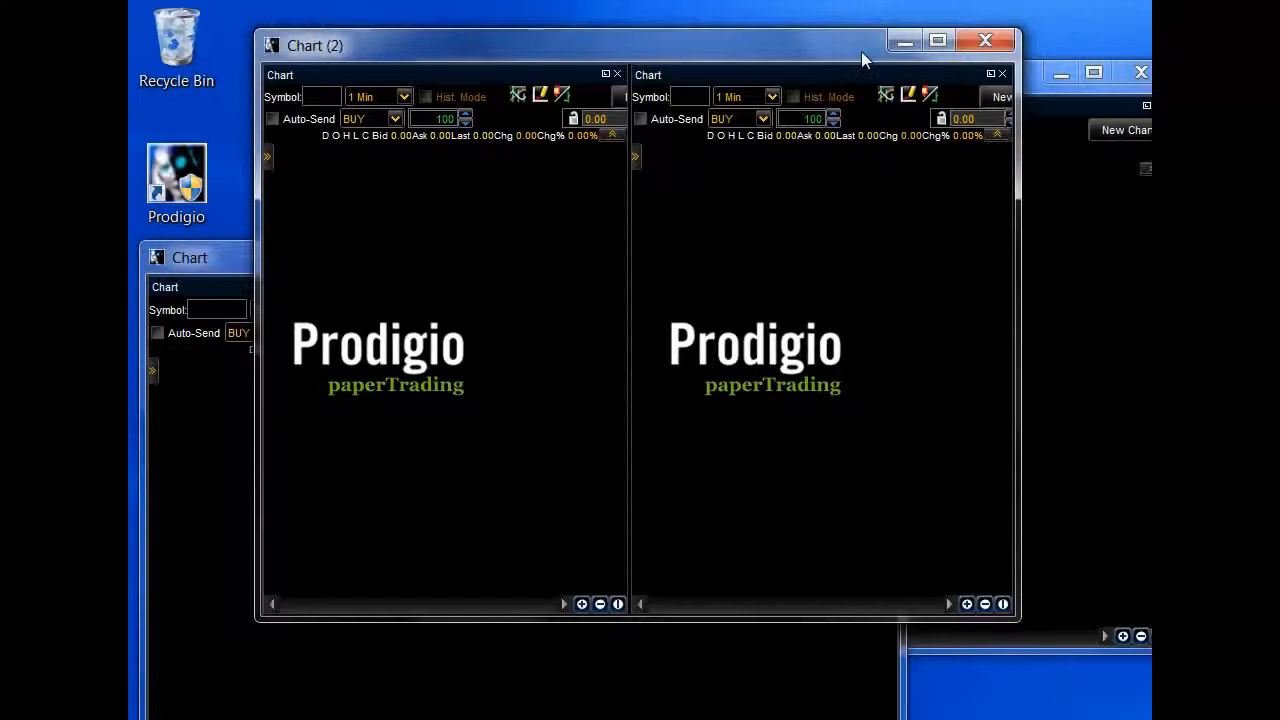
drag(860, 56, 848, 20)
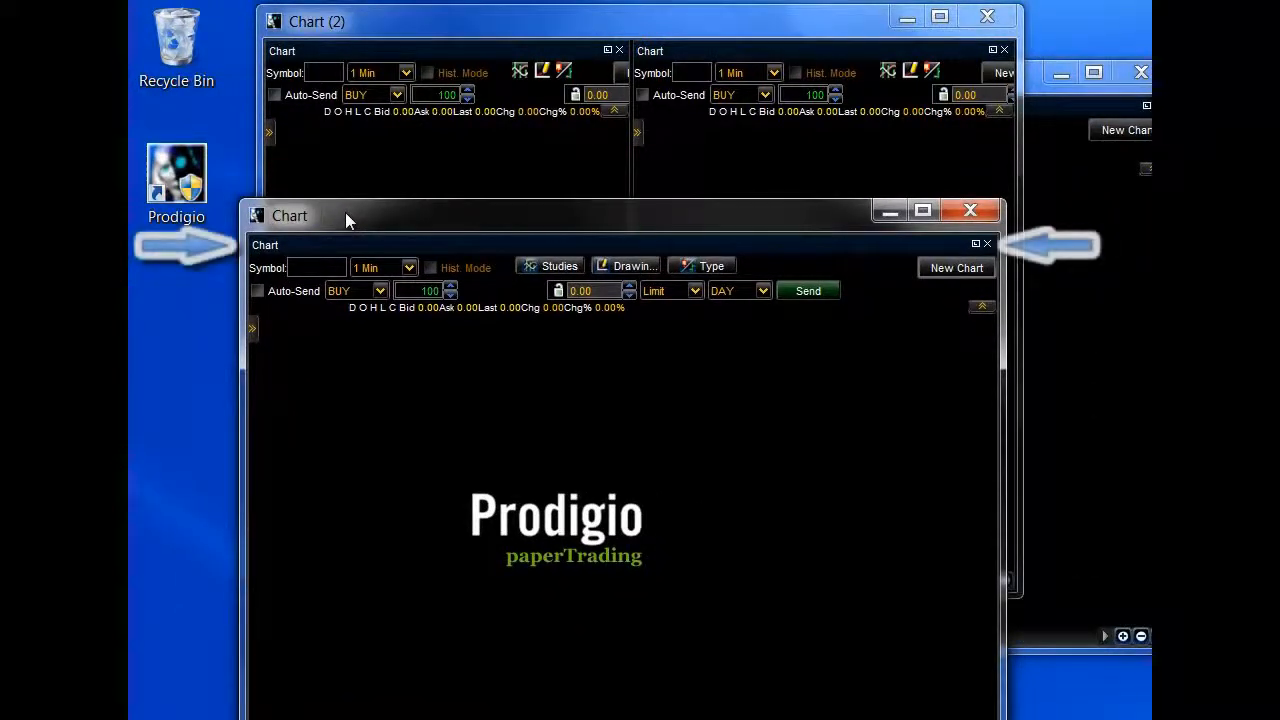
mouse_move(524, 260)
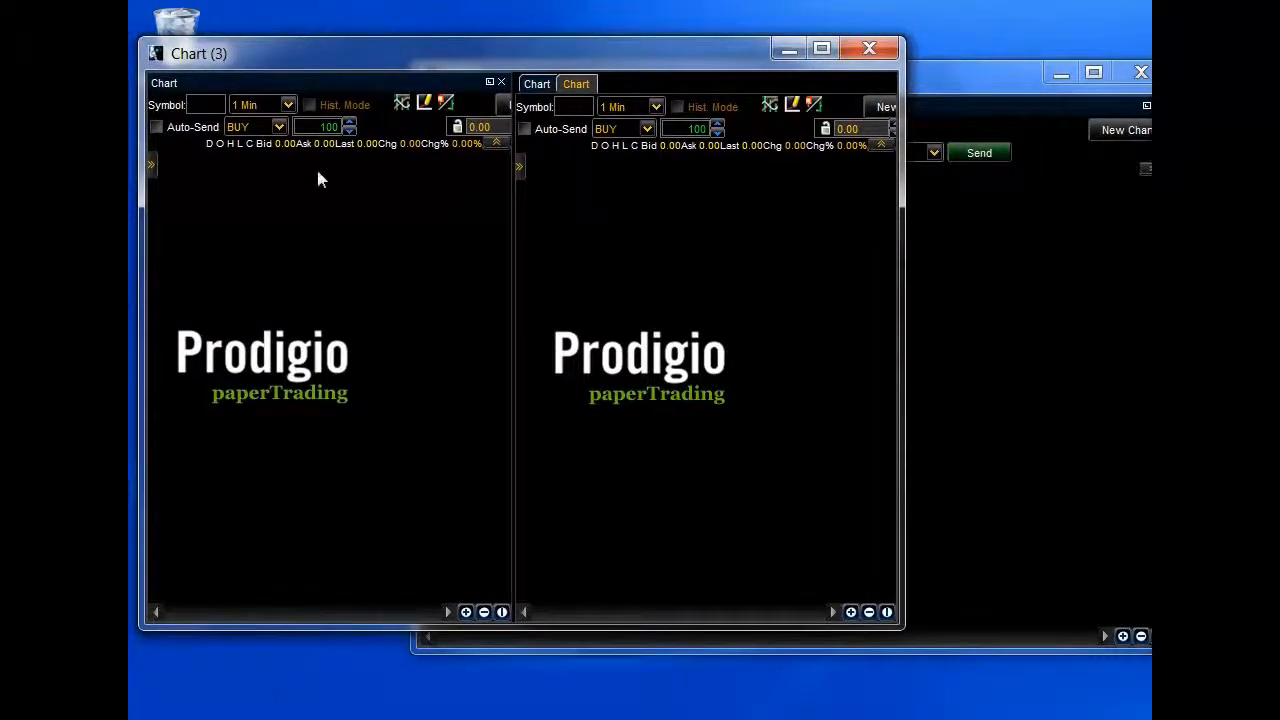
mouse_move(620, 104)
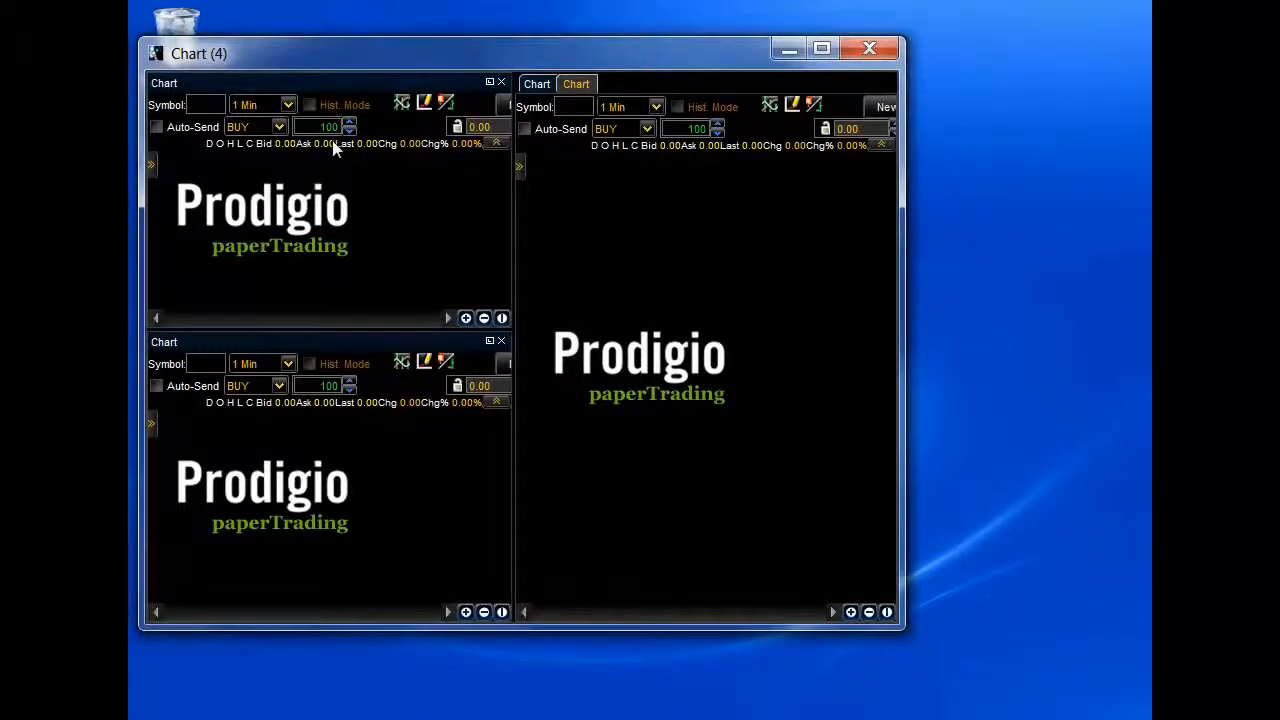
mouse_move(270, 224)
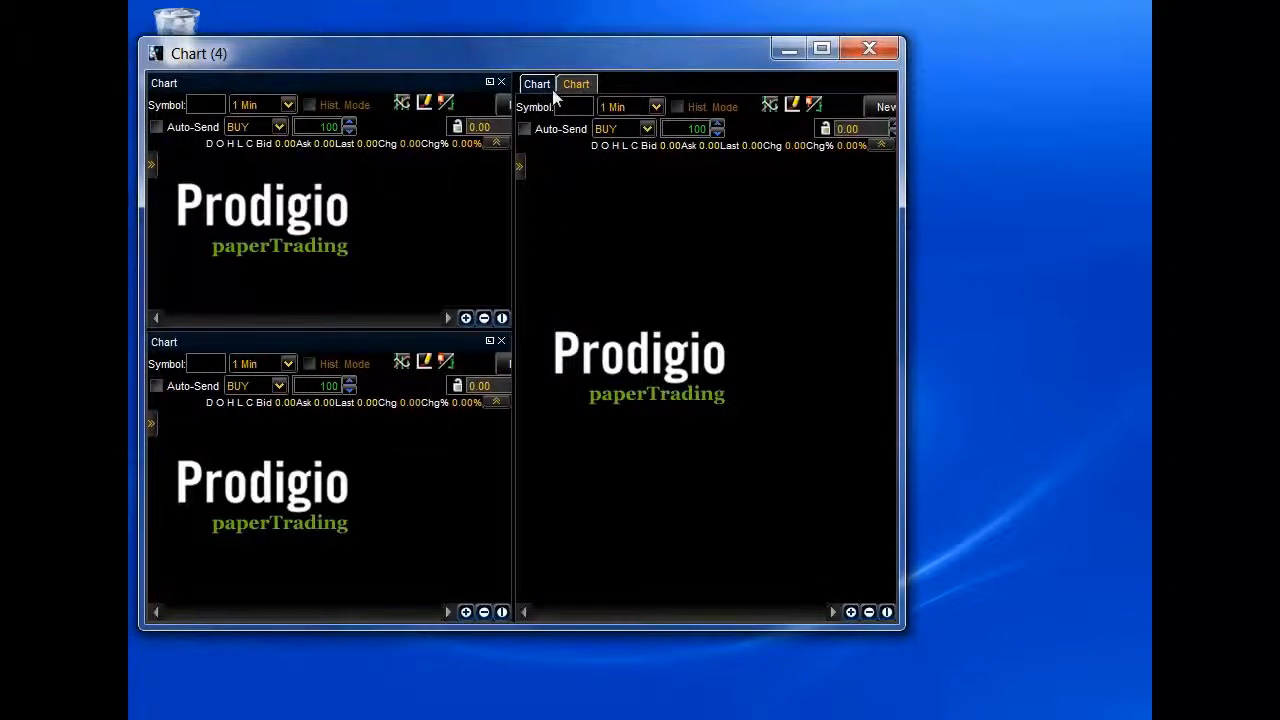
Step: Maximize the Chart (4) window to fill the screen
click(820, 48)
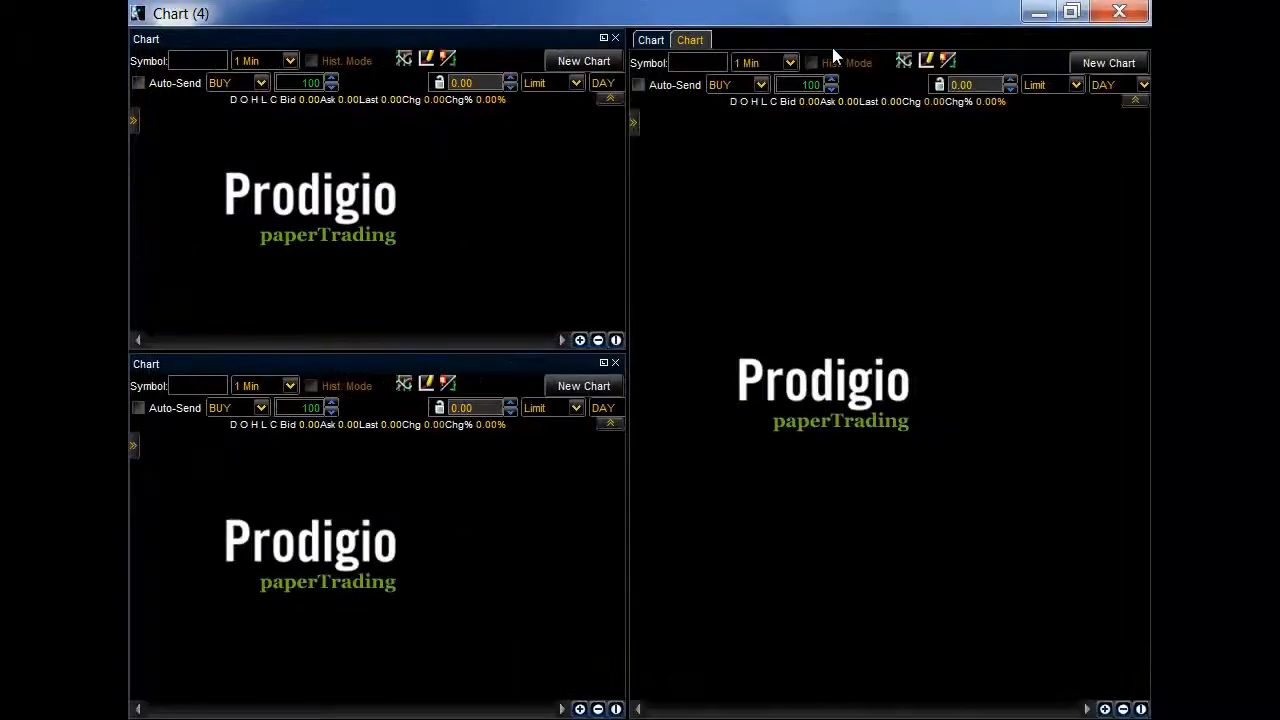
mouse_move(700, 108)
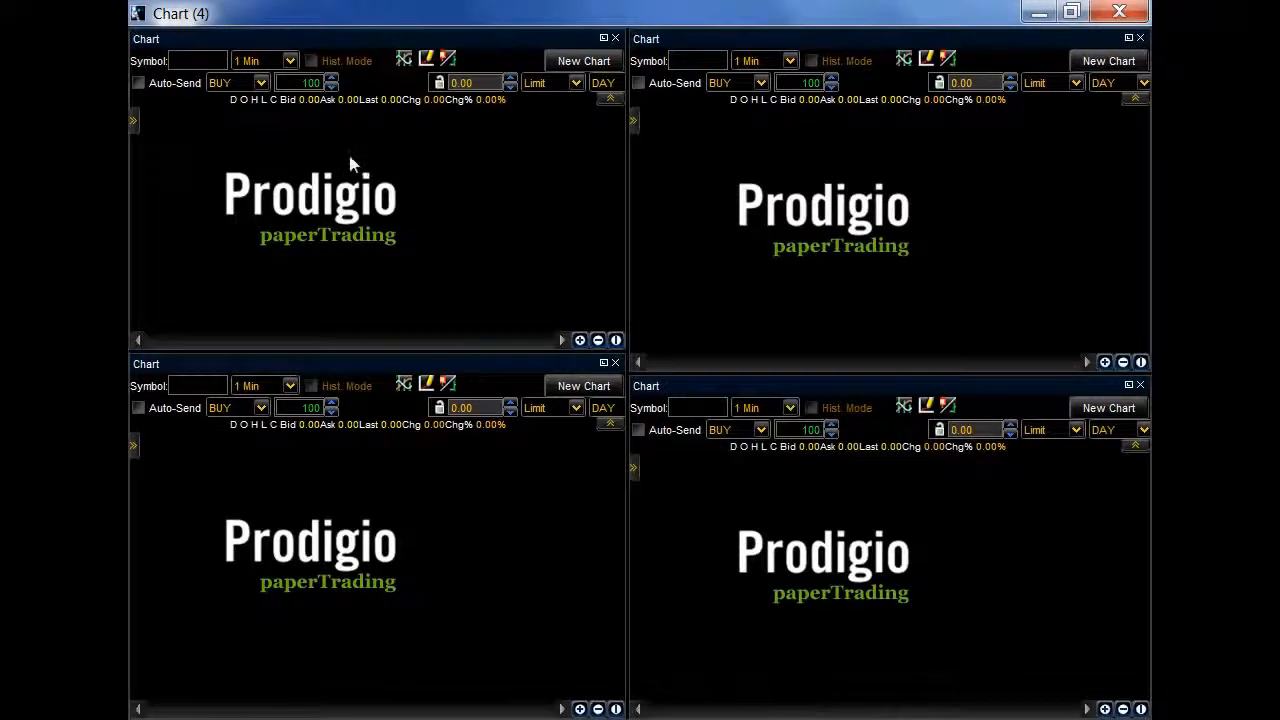
mouse_move(362, 548)
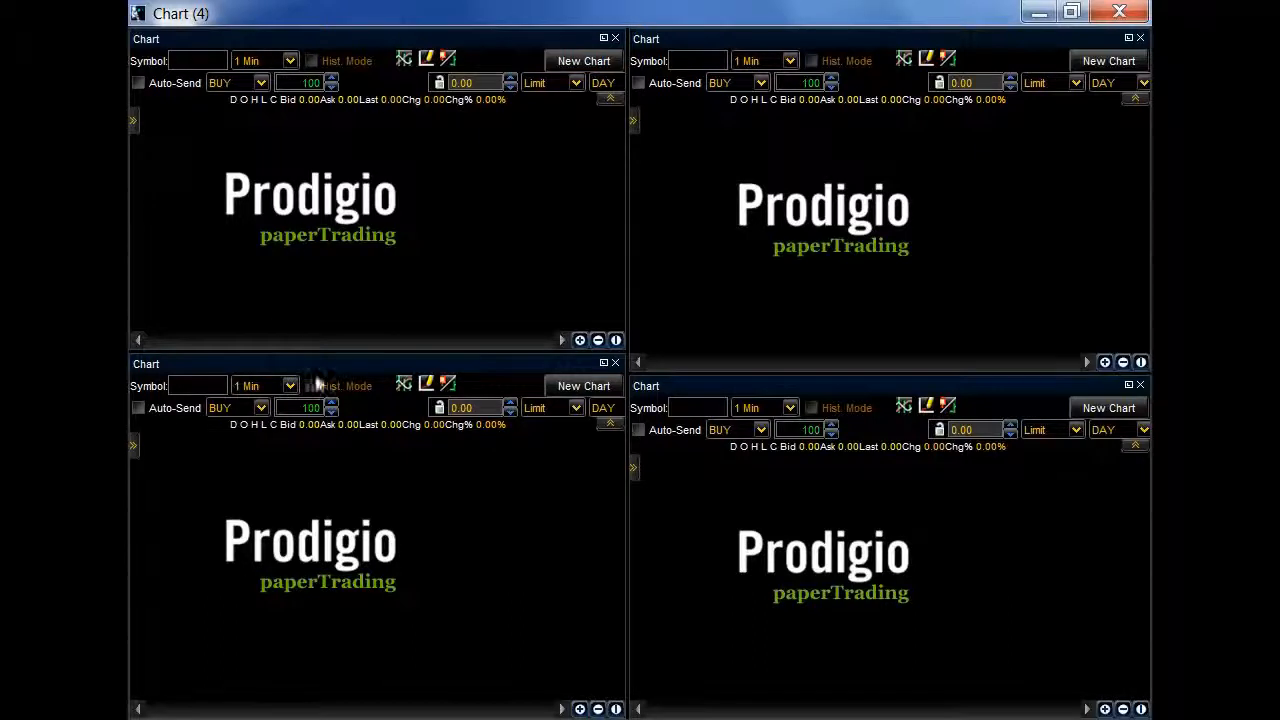
mouse_move(768, 538)
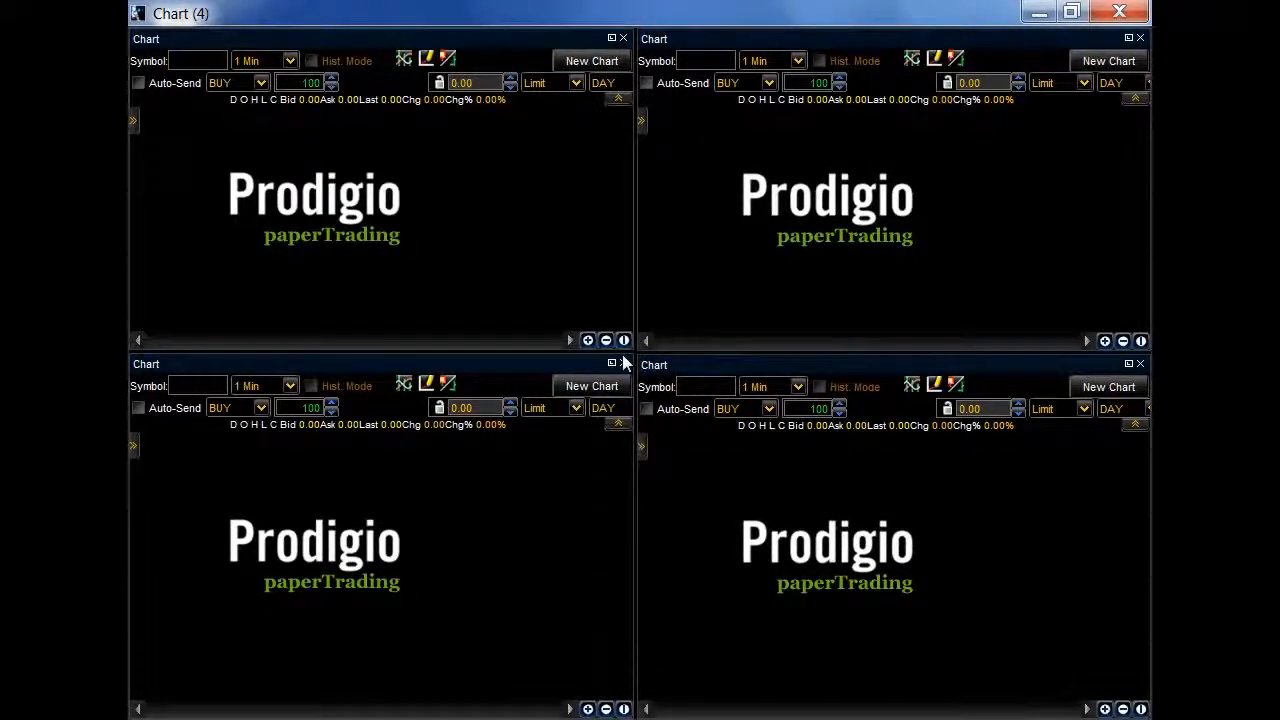
Step: Load AAPL in the top-left chart and FB in the top-right chart
click(196, 60)
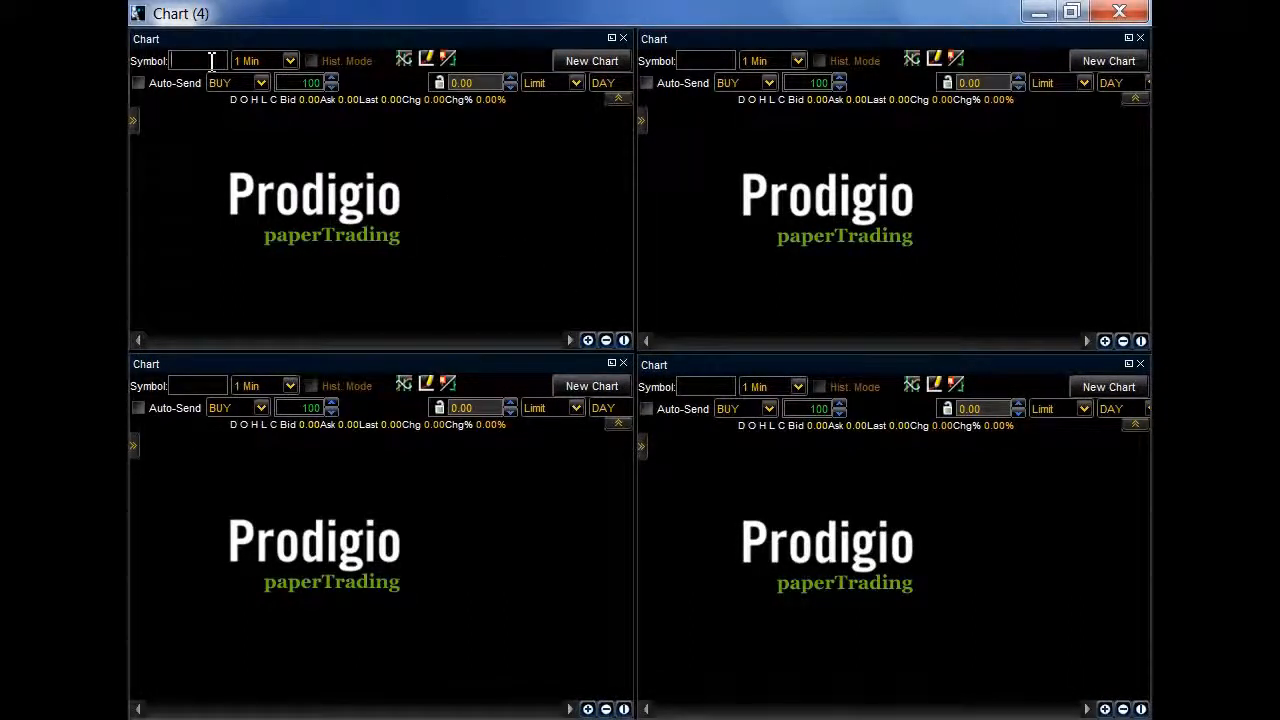
text(AAPL)
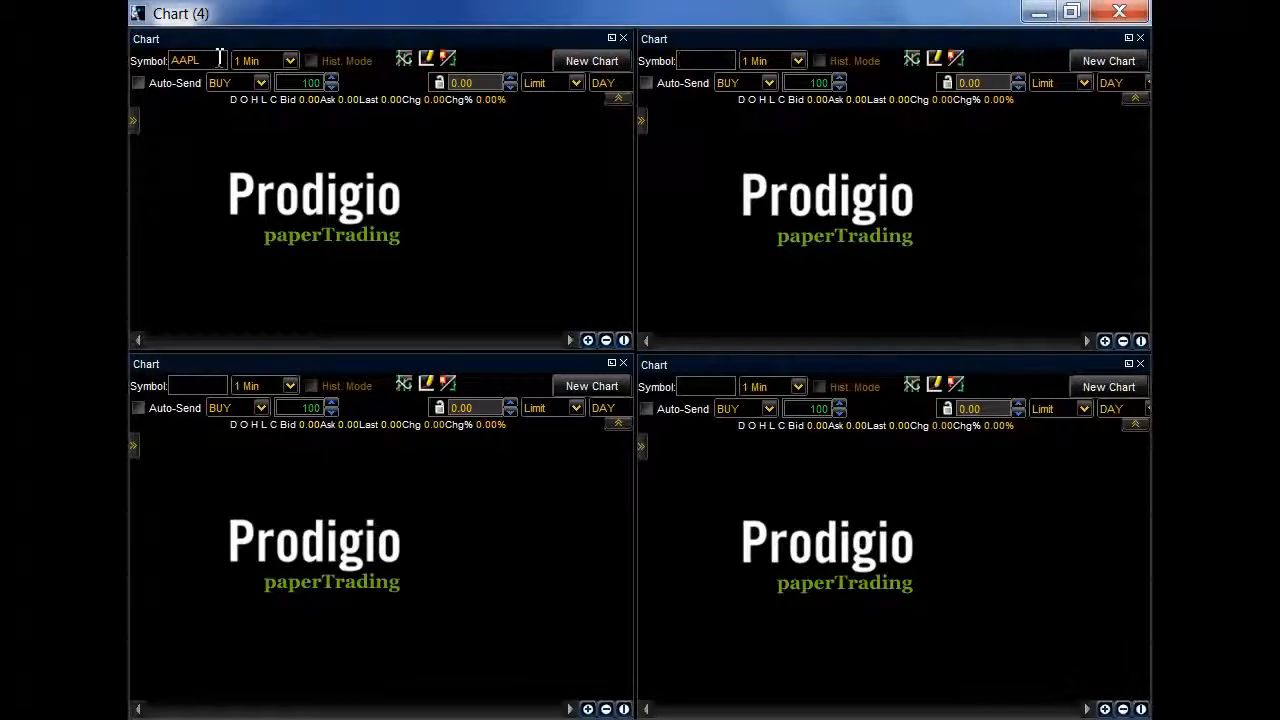
key(Return)
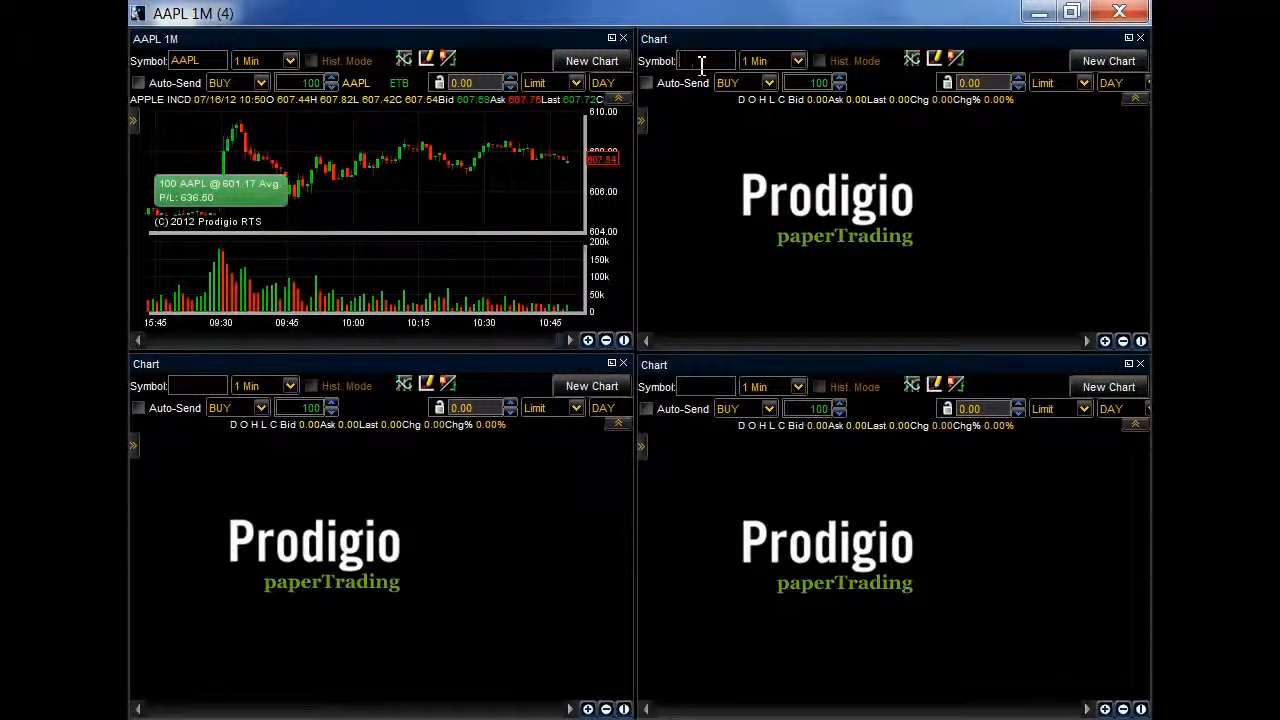
text(FB)
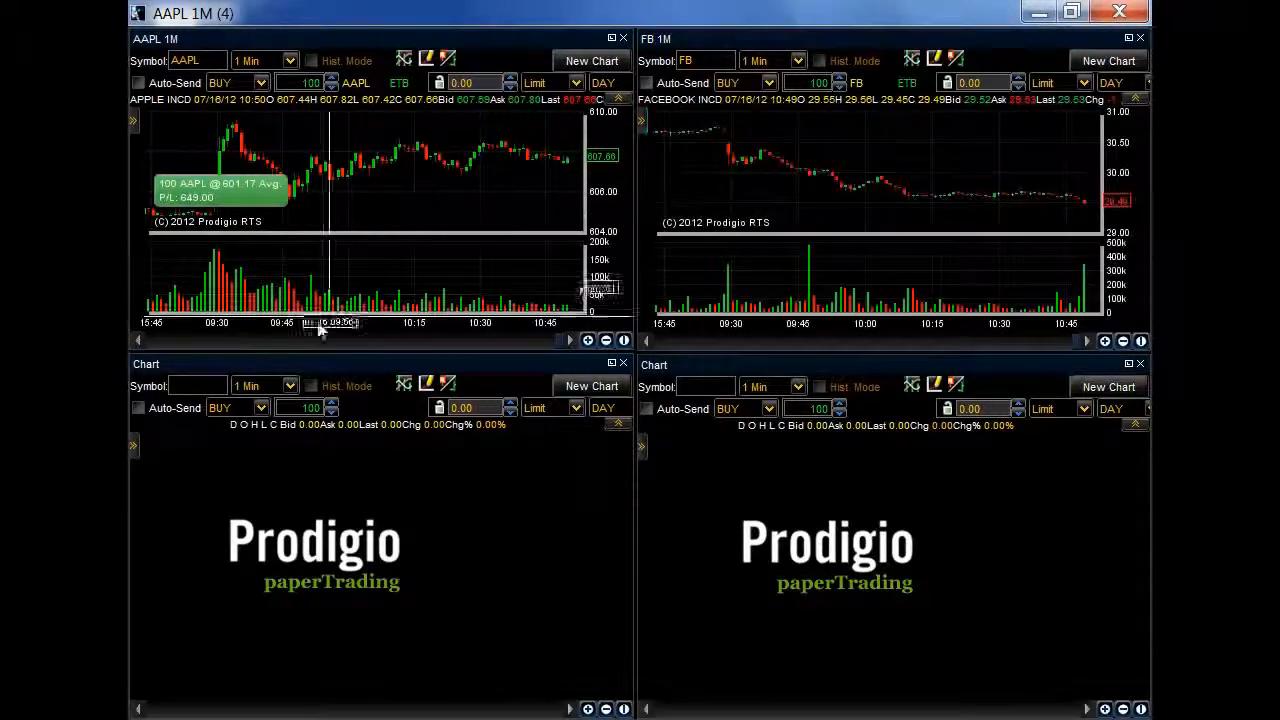